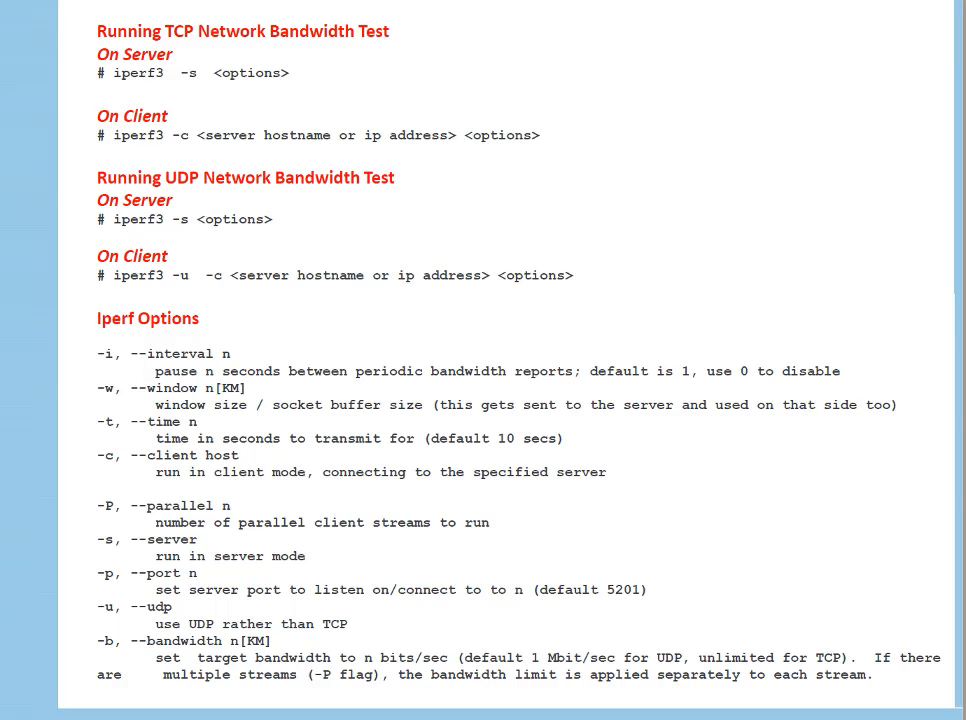
pyautogui.moveTo(382, 80)
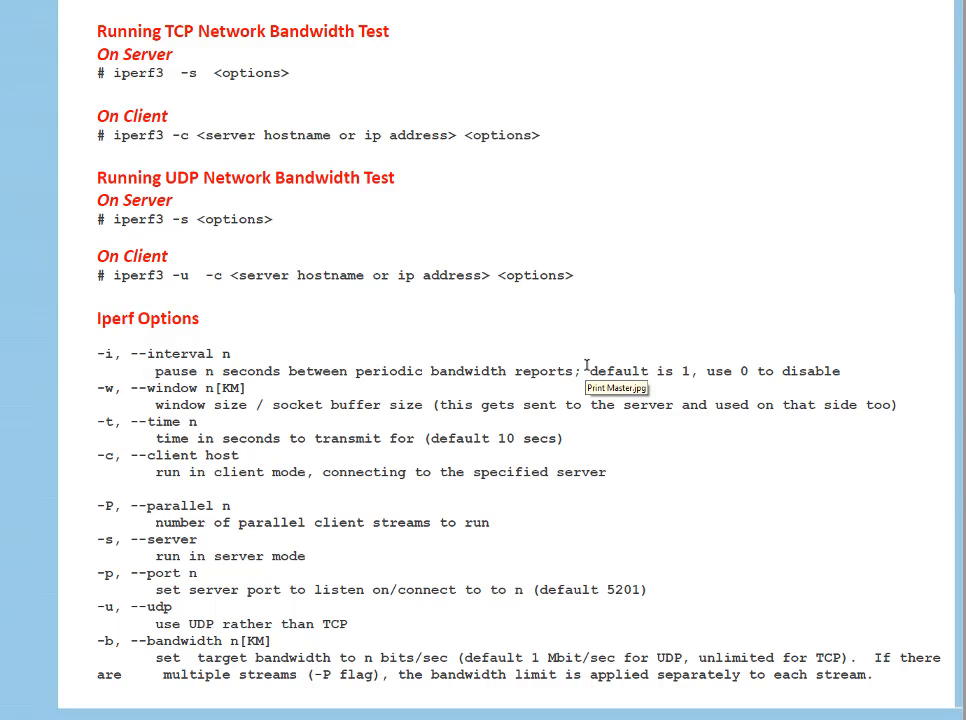
pyautogui.moveTo(747, 303)
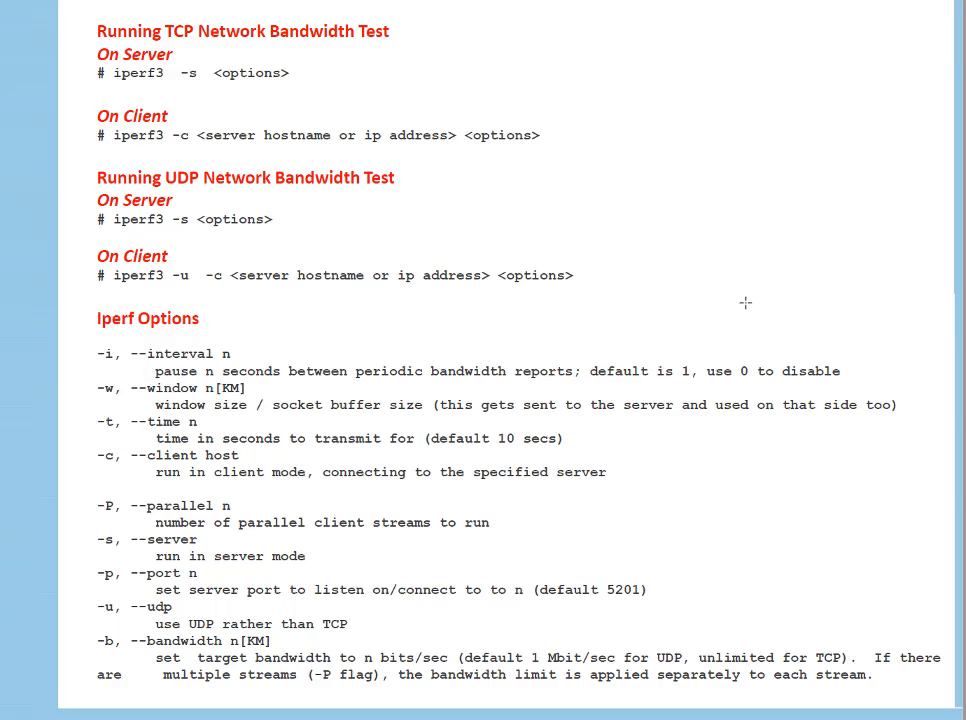
pyautogui.moveTo(815, 272)
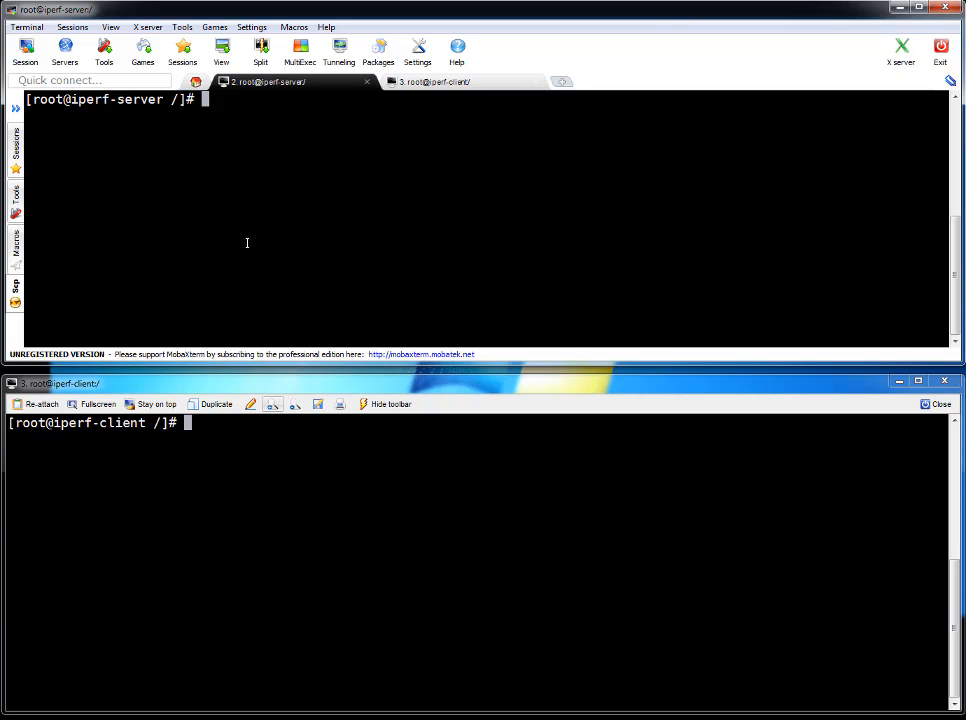
pyautogui.moveTo(279, 190)
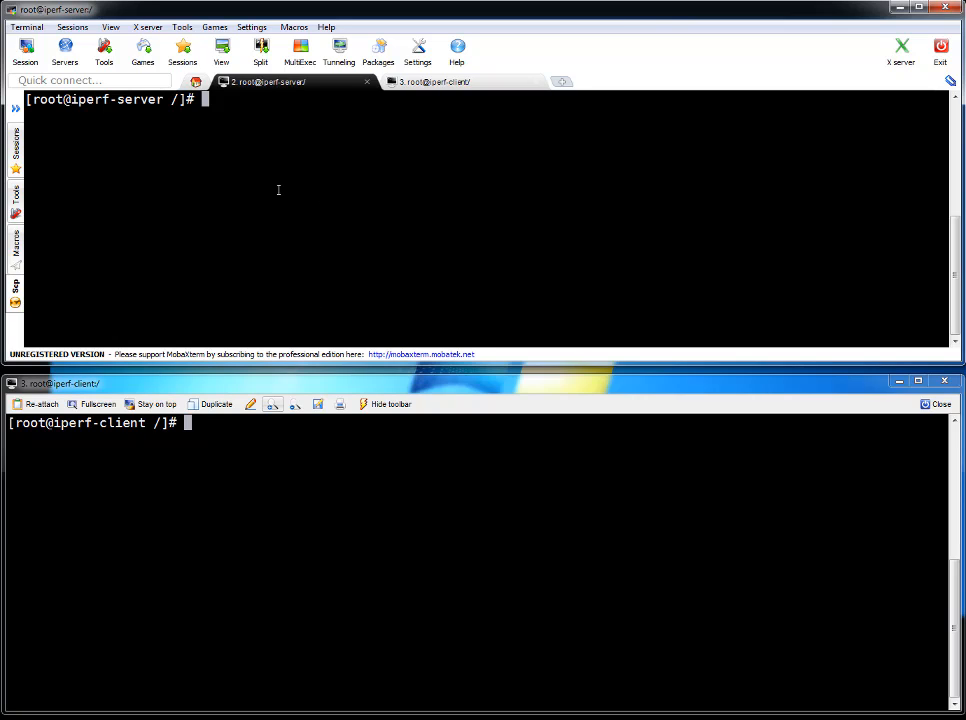
# Step: Install epel-release-latest-7.noarch.rpm with rpm -ivh on both iperf-server and iperf-client
pyautogui.press('ctrl+r')
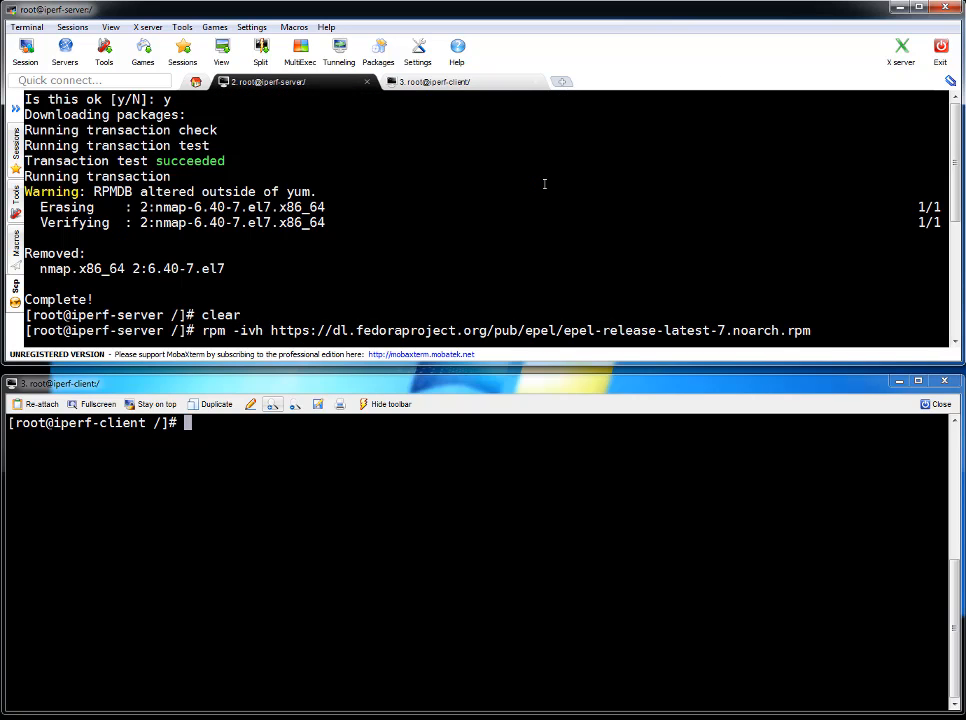
pyautogui.press('Return')
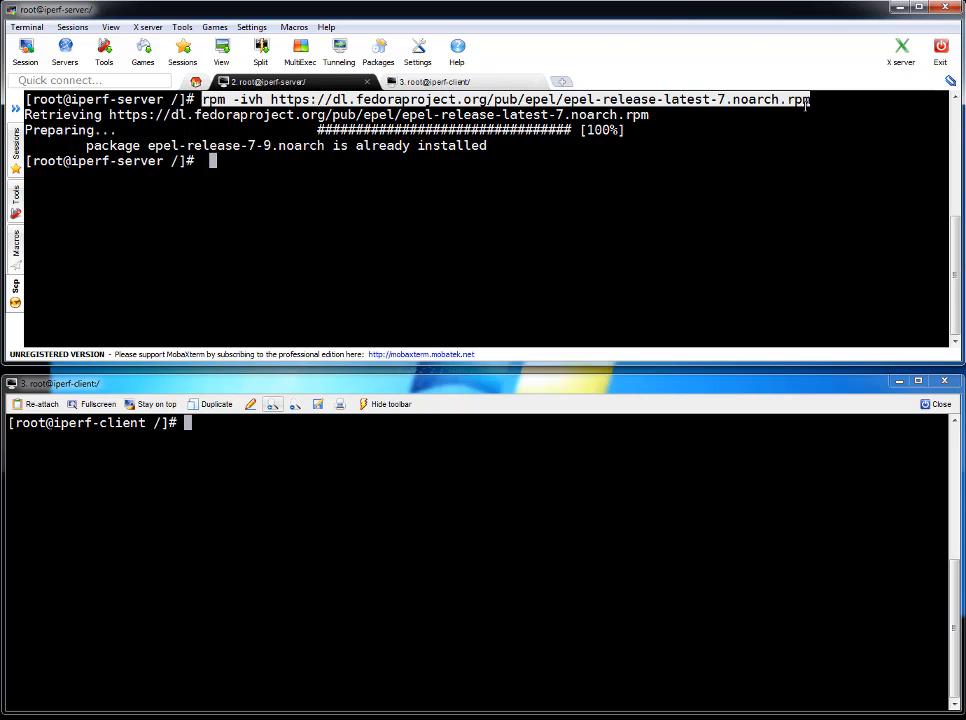
pyautogui.write('rpm -ivh https://dl.fedoraproject.org/pub/epel/epel-release-latest-7.noarch.rpm')
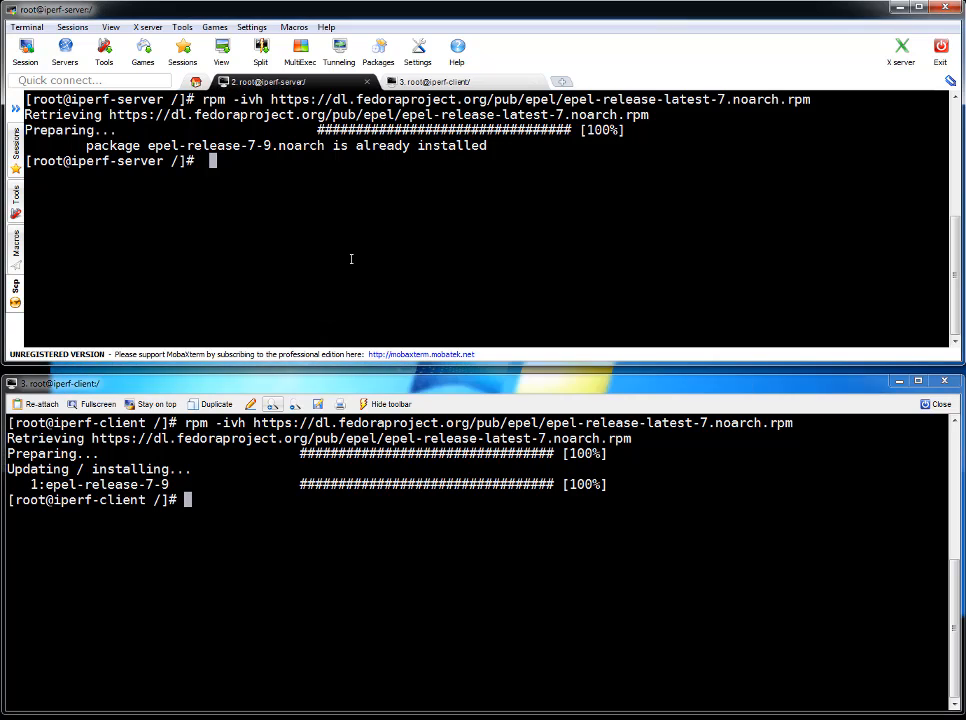
# Step: Install iperf3 with 'yum install iperf3 -y' on server and client, fixing the misspelling
pyautogui.write('yum')
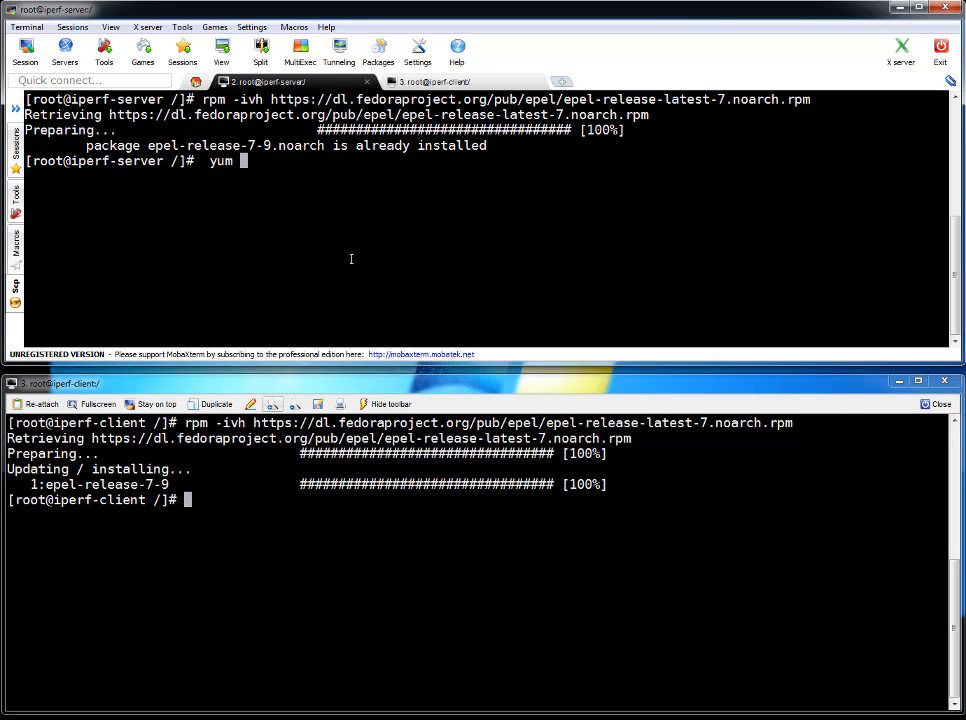
pyautogui.write('install iperf3 -y')
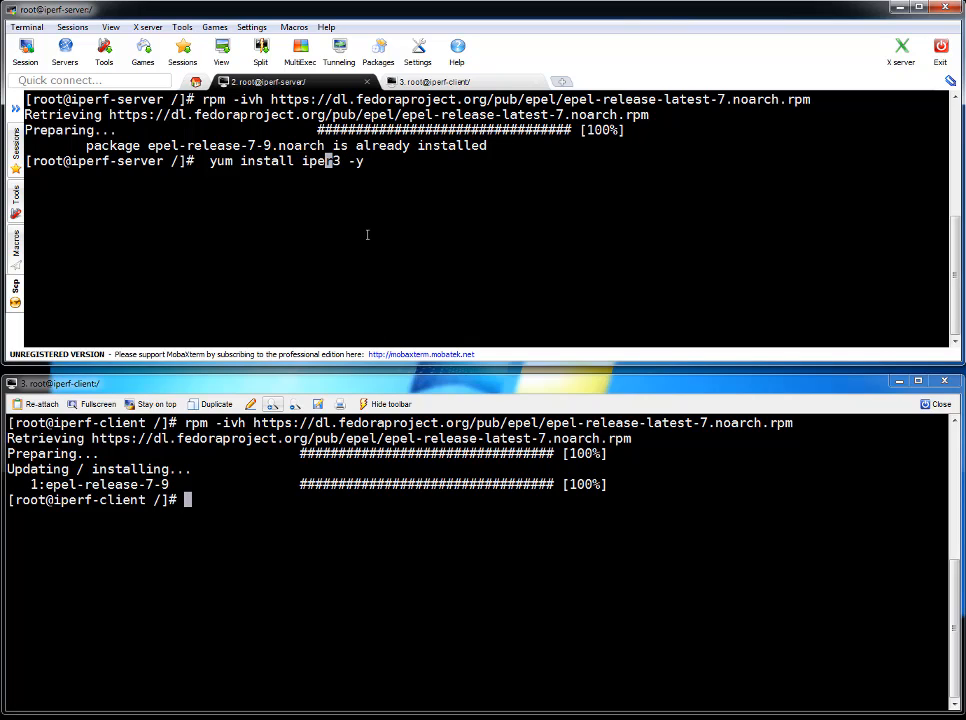
pyautogui.press('Return')
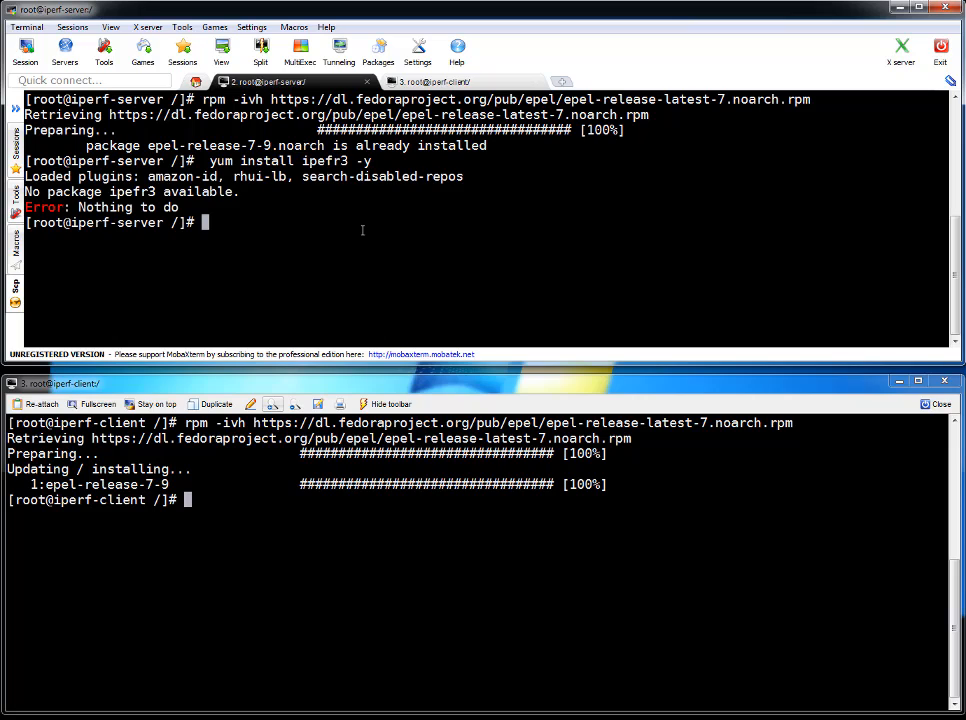
pyautogui.write('yum install ipefr3 -y')
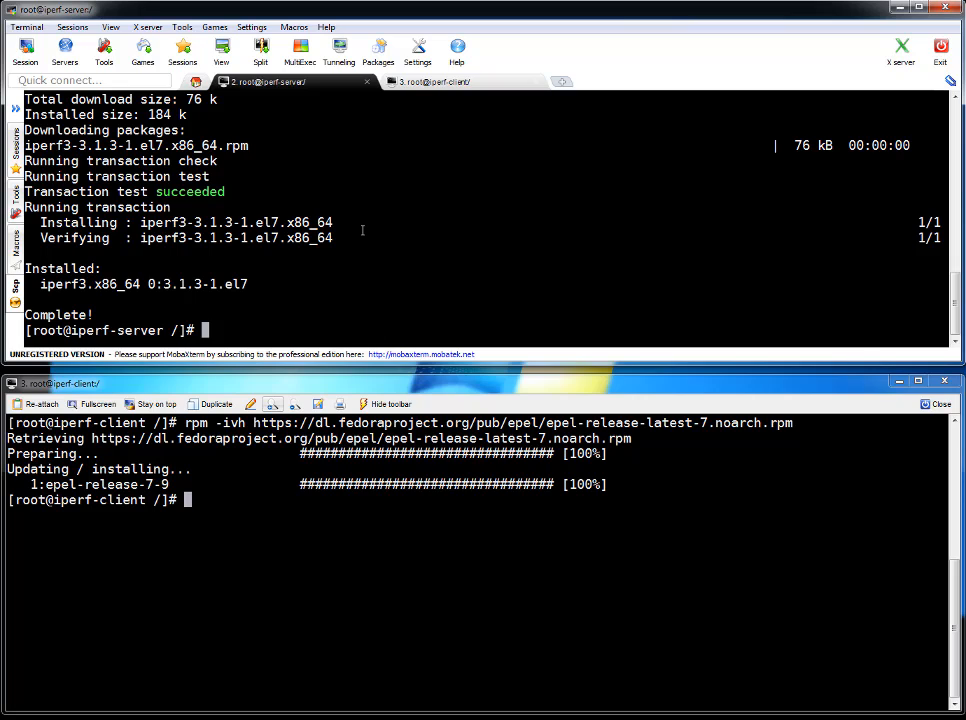
pyautogui.write('yum install iperf3 -y')
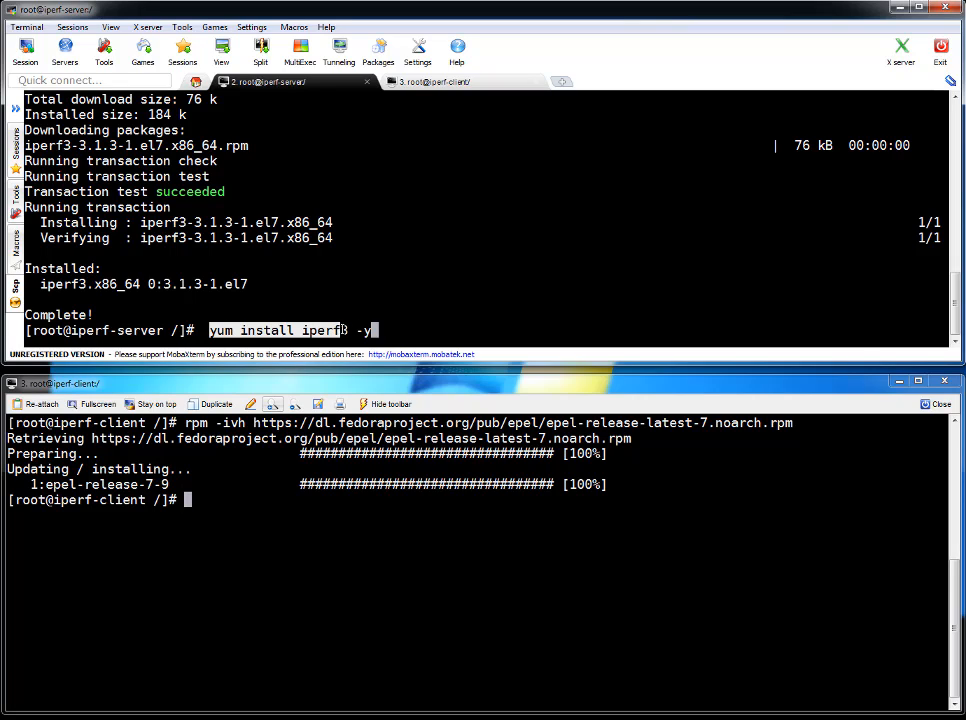
pyautogui.write('yum install iperf3 -y')
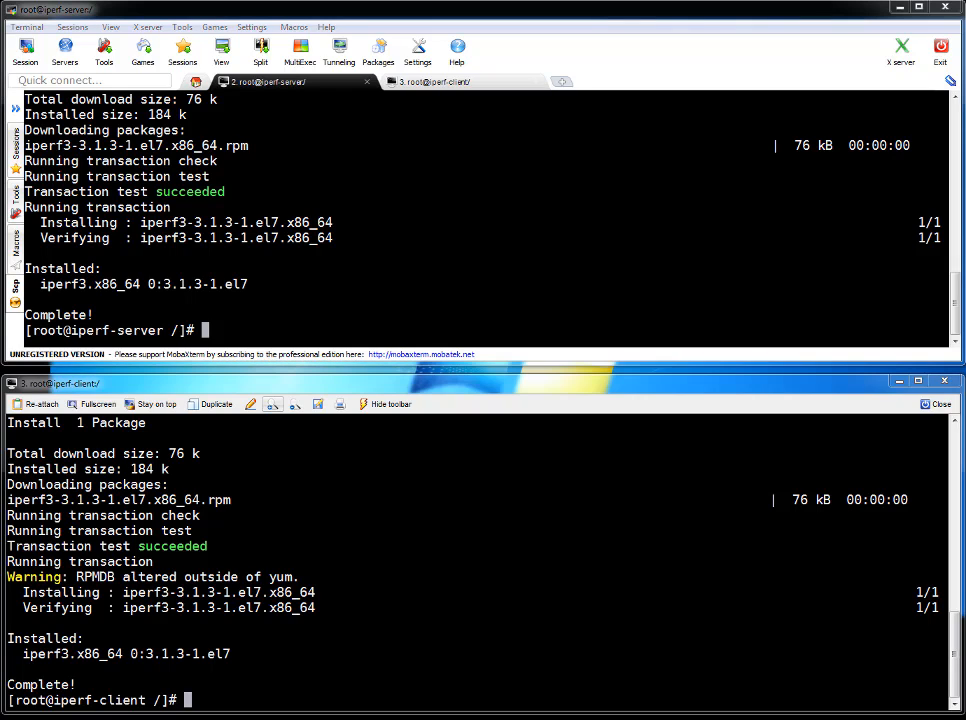
pyautogui.moveTo(666, 218)
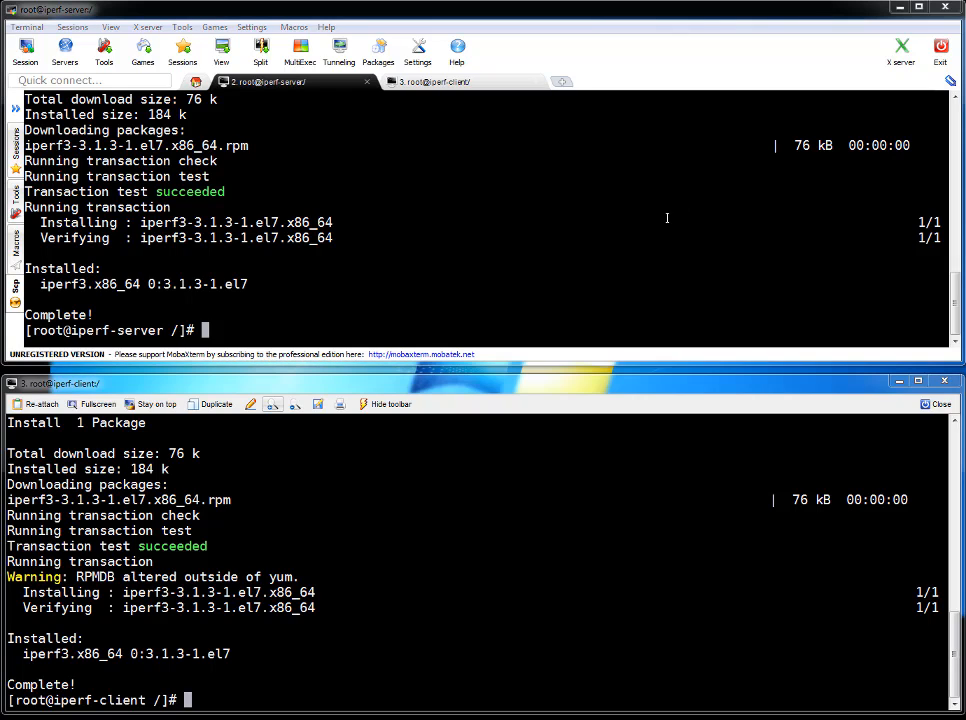
# Step: Start the iperf3 server with 10-second report intervals
pyautogui.write('iperf')
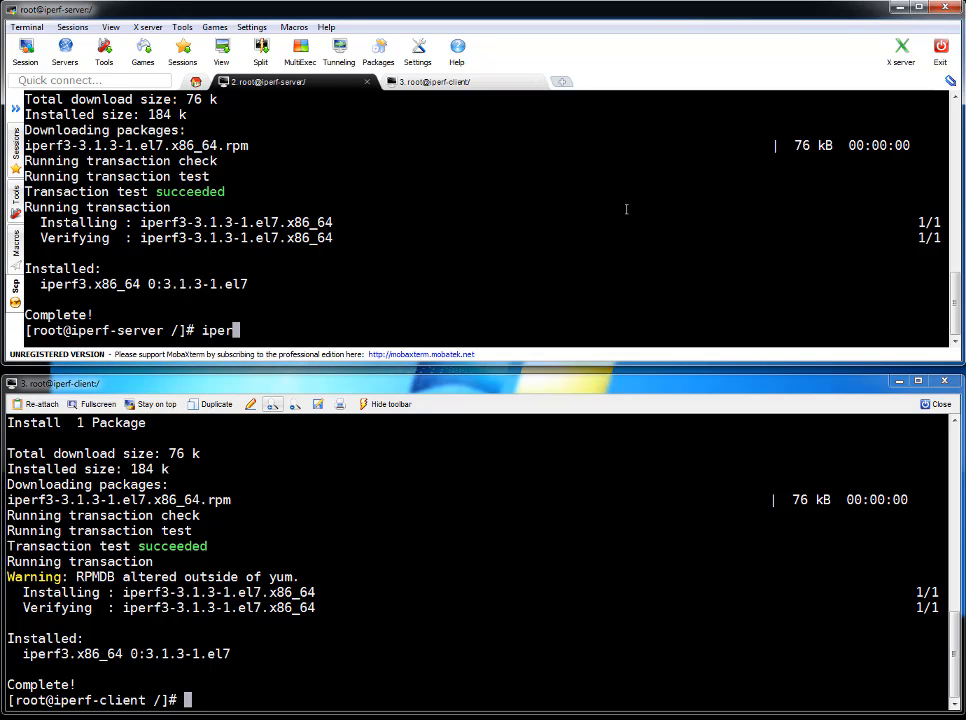
pyautogui.write('3')
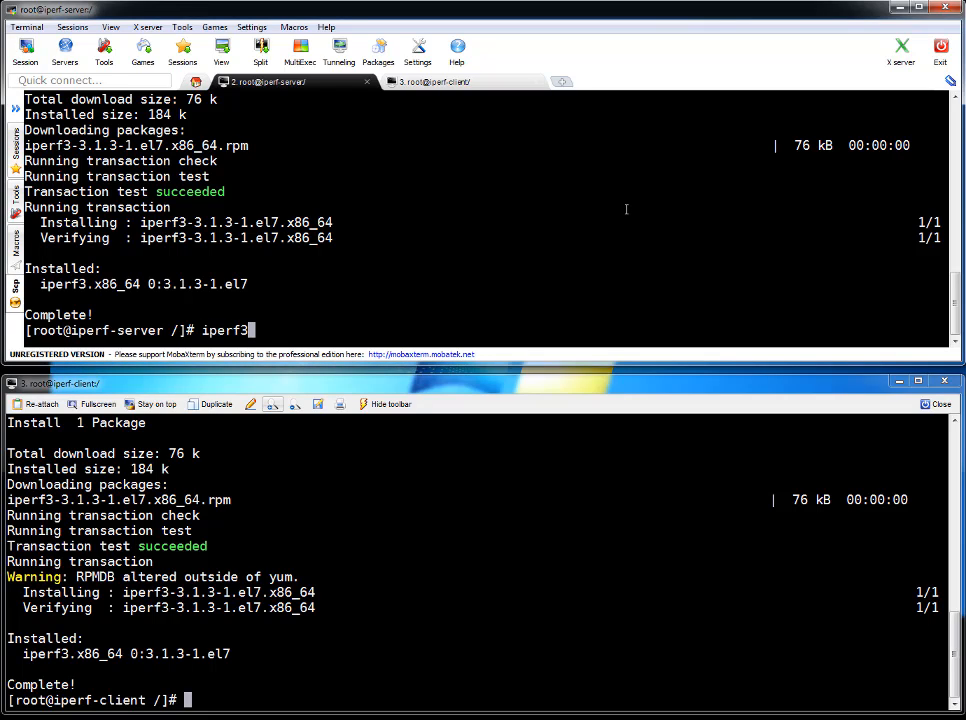
pyautogui.write('-')
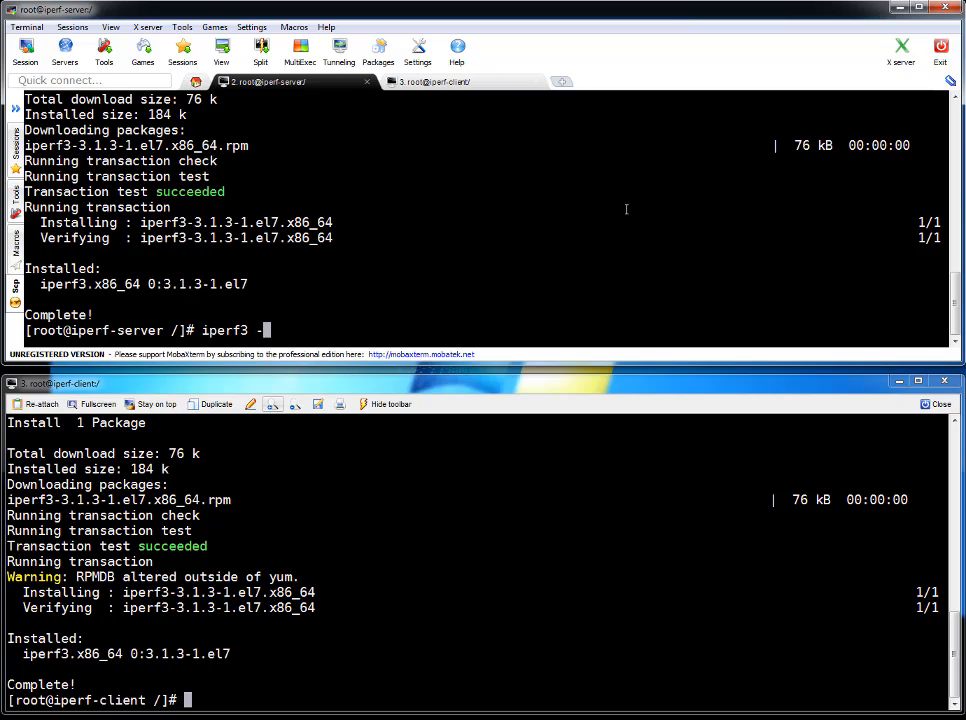
pyautogui.write('i')
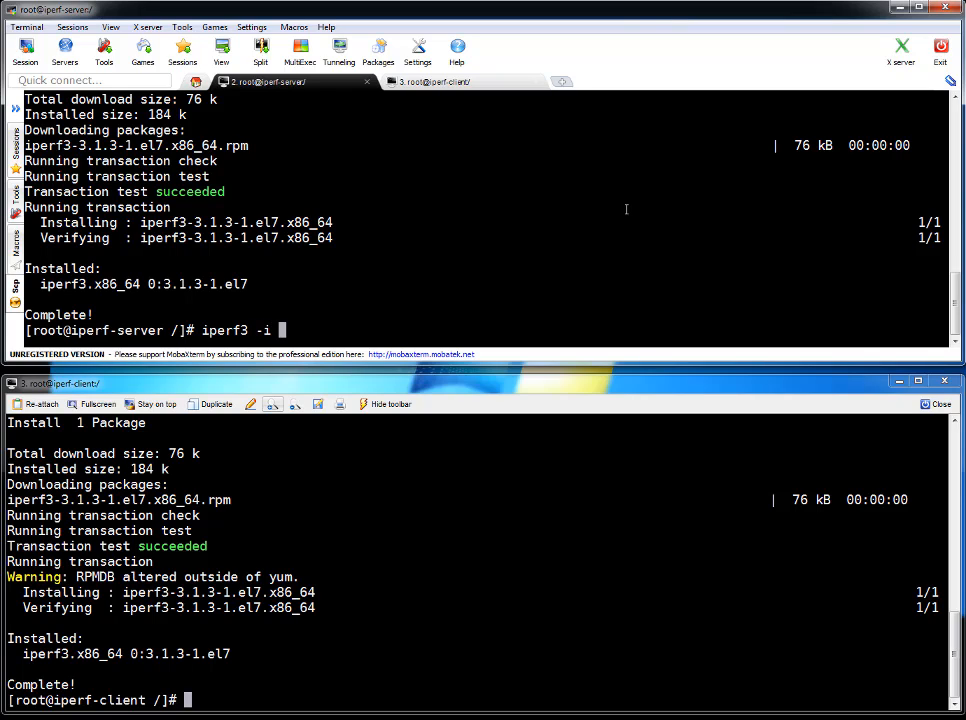
pyautogui.write('10 -s')
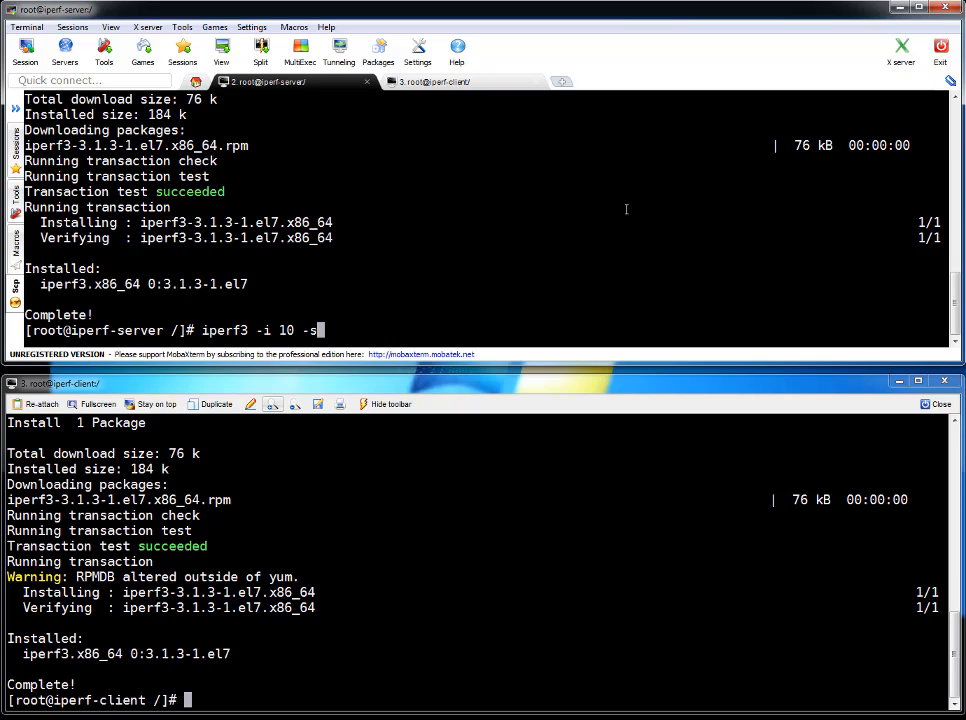
pyautogui.press('Return')
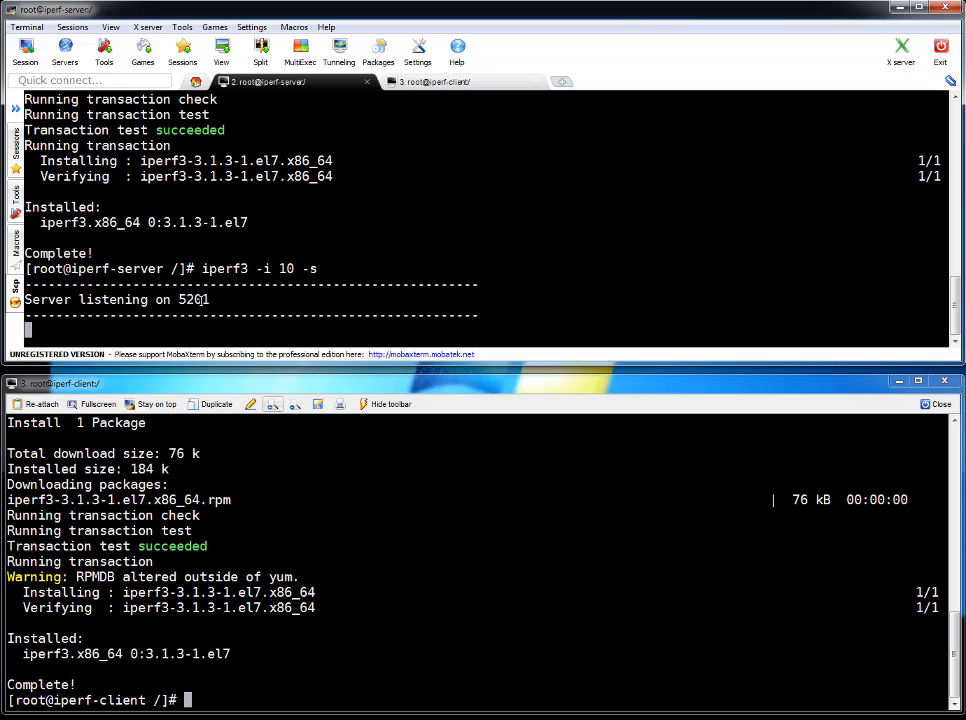
# Step: Type the client command 'iperf3 -i 10 -w 4M -t 60 -c iperf-server' without running it
pyautogui.write('iperf3 -')
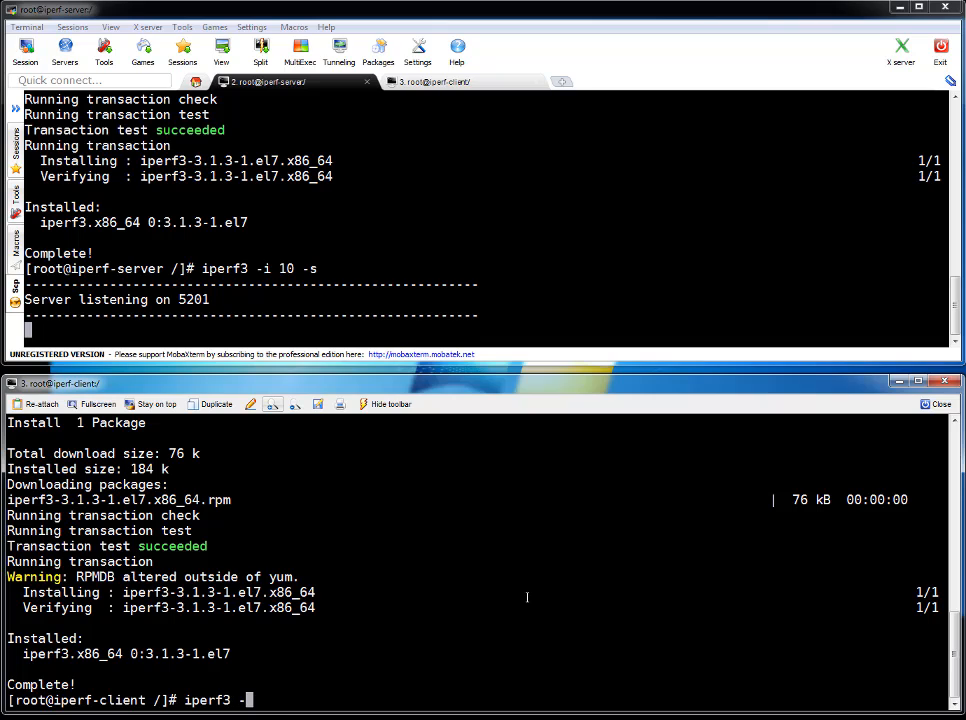
pyautogui.write('i 10')
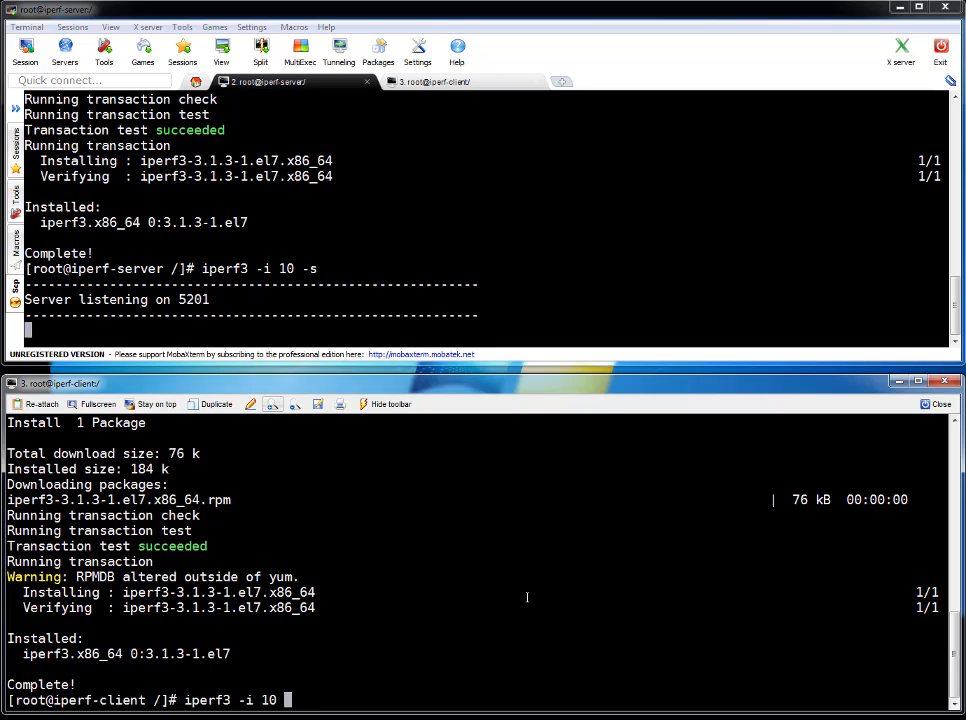
pyautogui.write('-w')
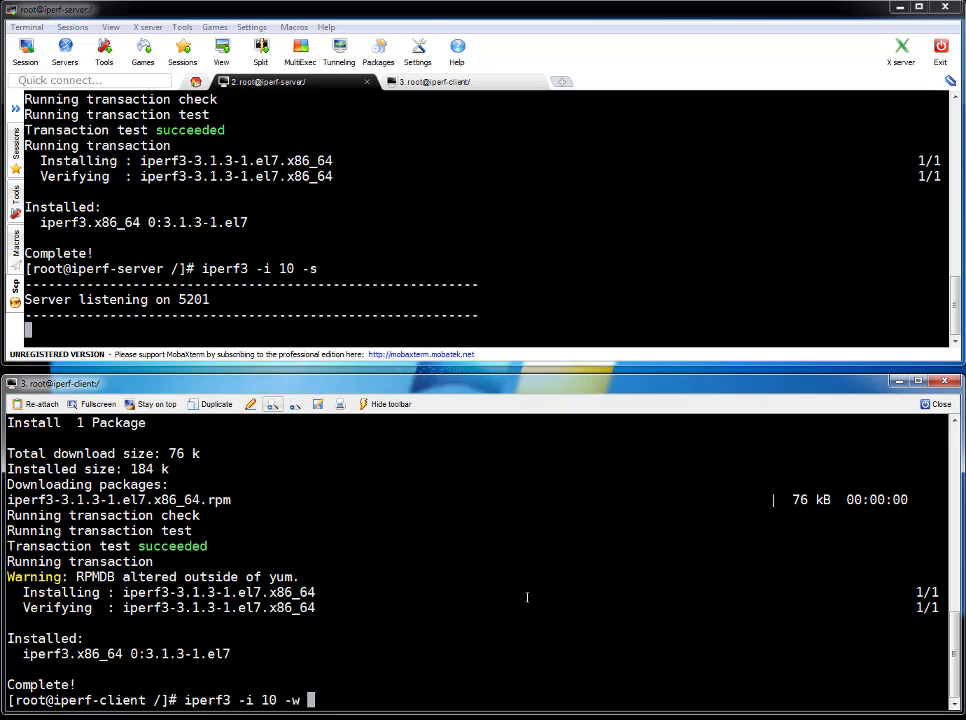
pyautogui.write('4M')
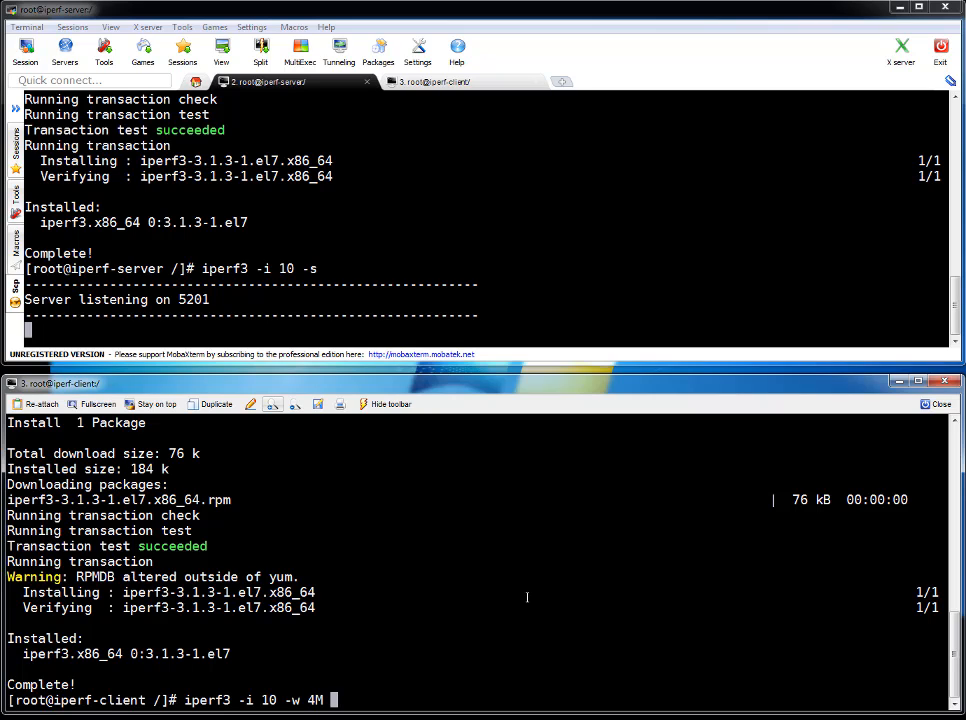
pyautogui.write('-t 60')
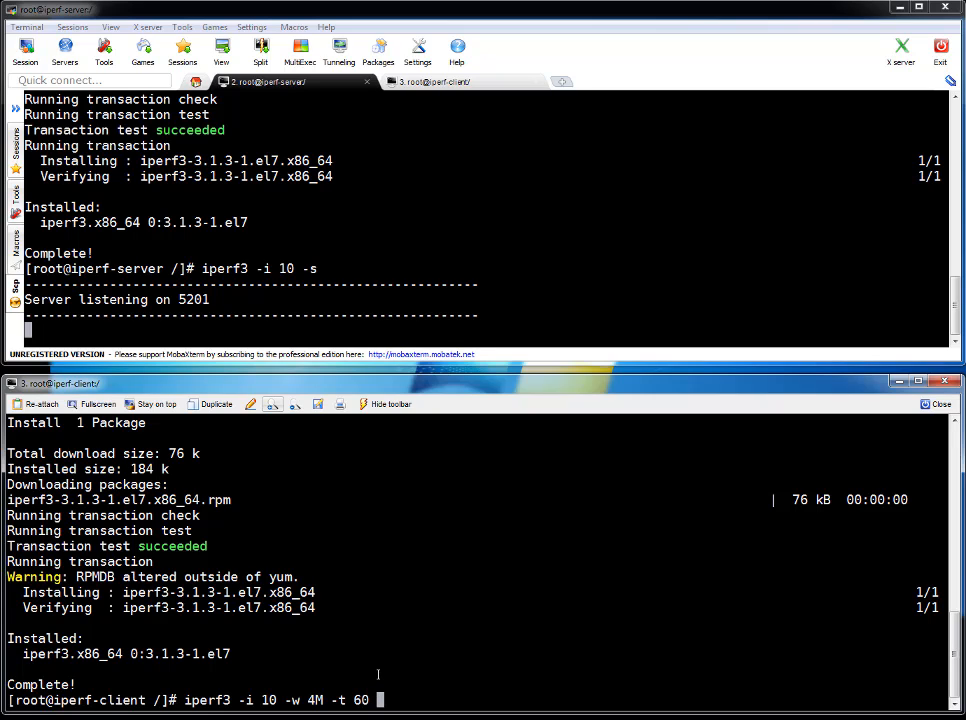
pyautogui.write('-c')
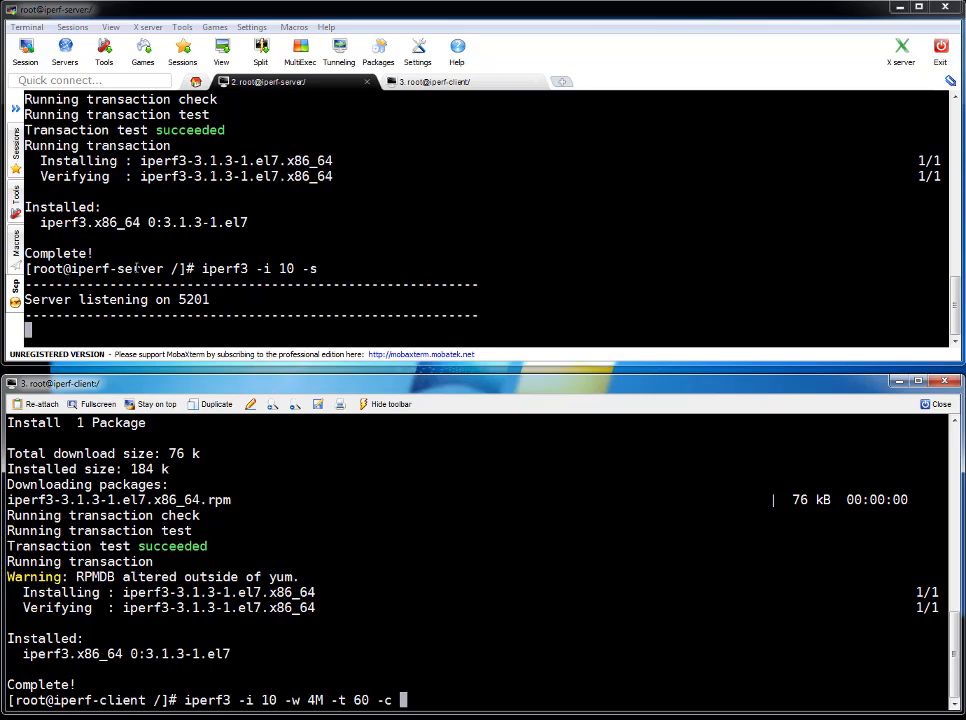
pyautogui.write('iperf-server')
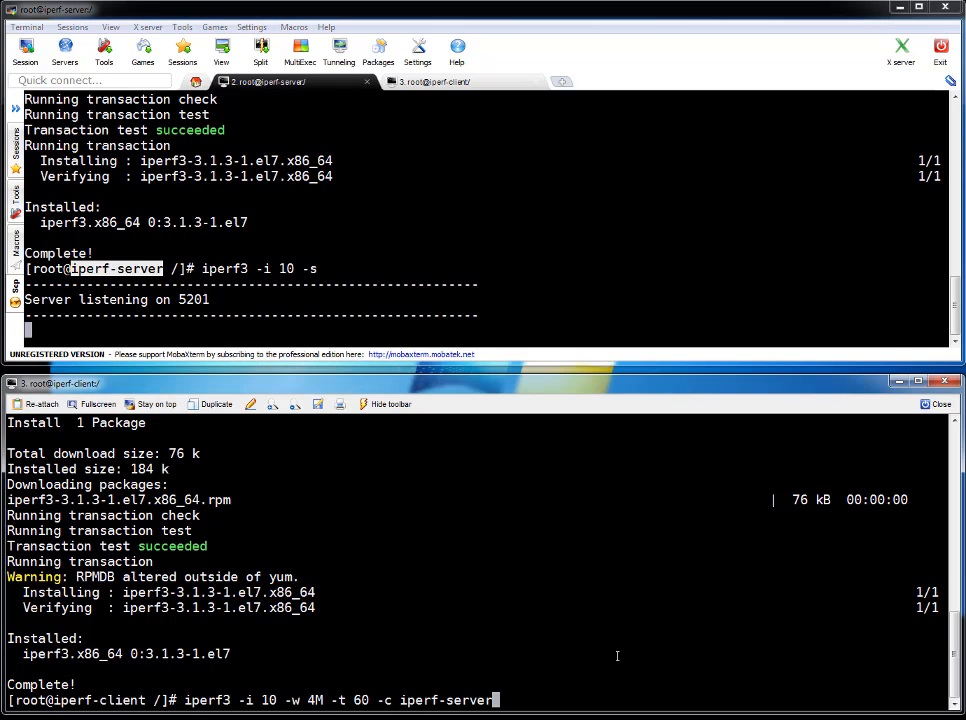
# Step: Run the 60-second TCP test to iperf-server, averaging 823 Mbits/sec
pyautogui.press('Return')
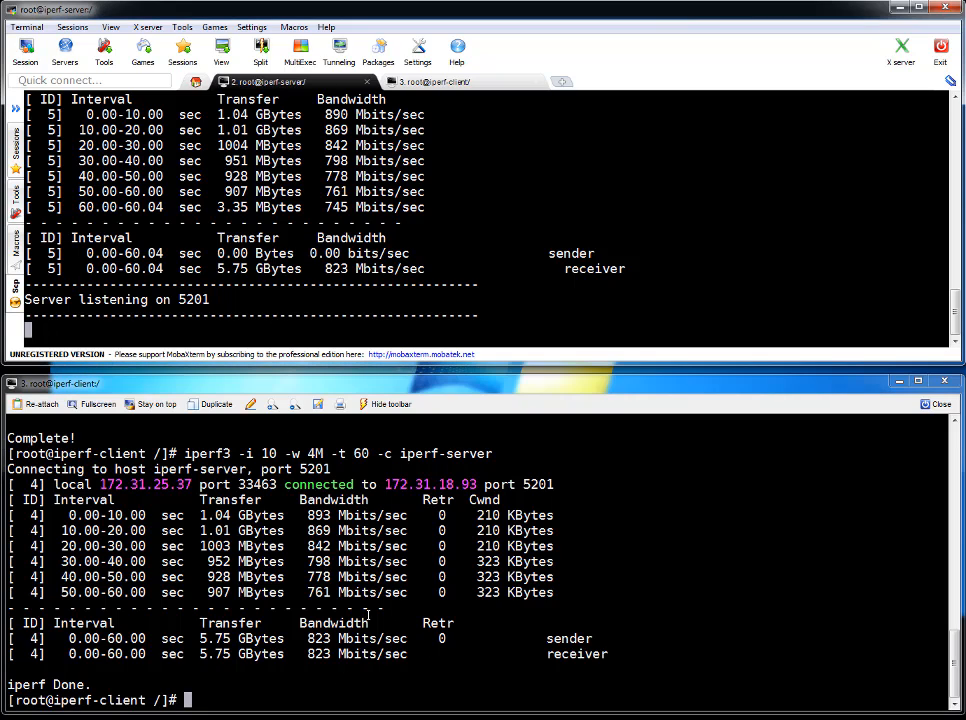
# Step: Rerun the 60-second 4M-window test with two parallel streams (-P 2)
pyautogui.write('iperf3 -i 10 -w 4M -t 60 -c iperf-server')
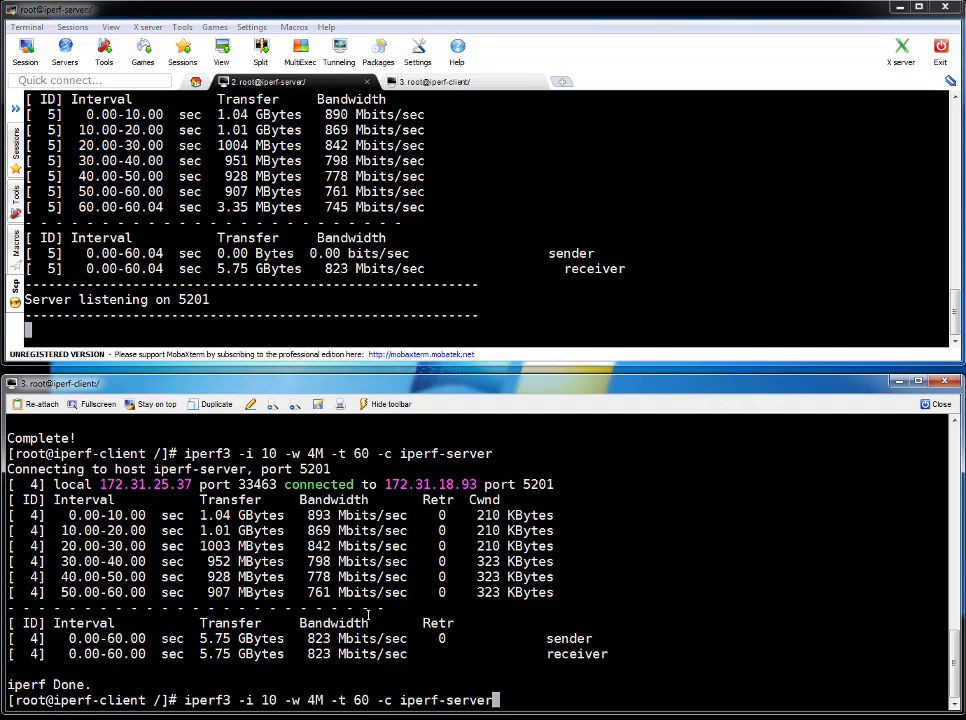
pyautogui.write('P')
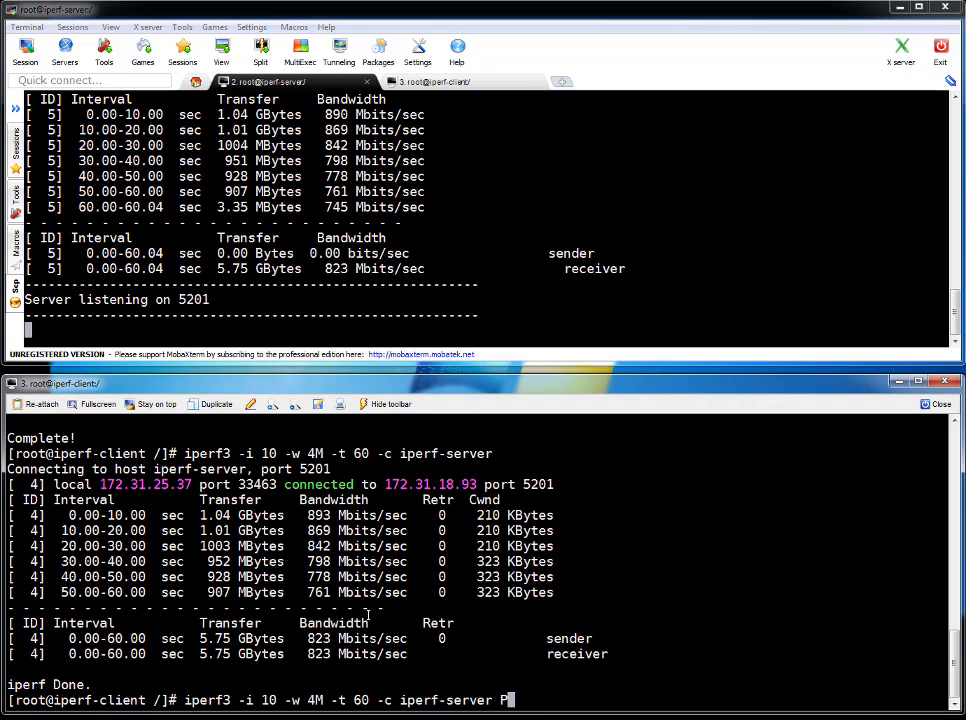
pyautogui.press('BackSpace')
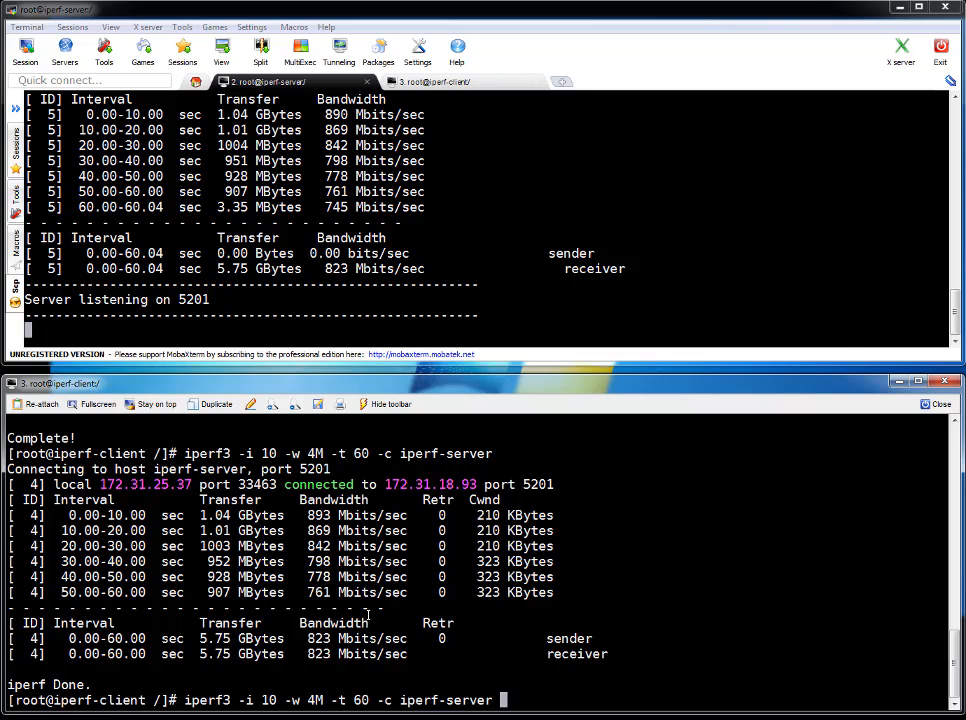
pyautogui.write('-P')
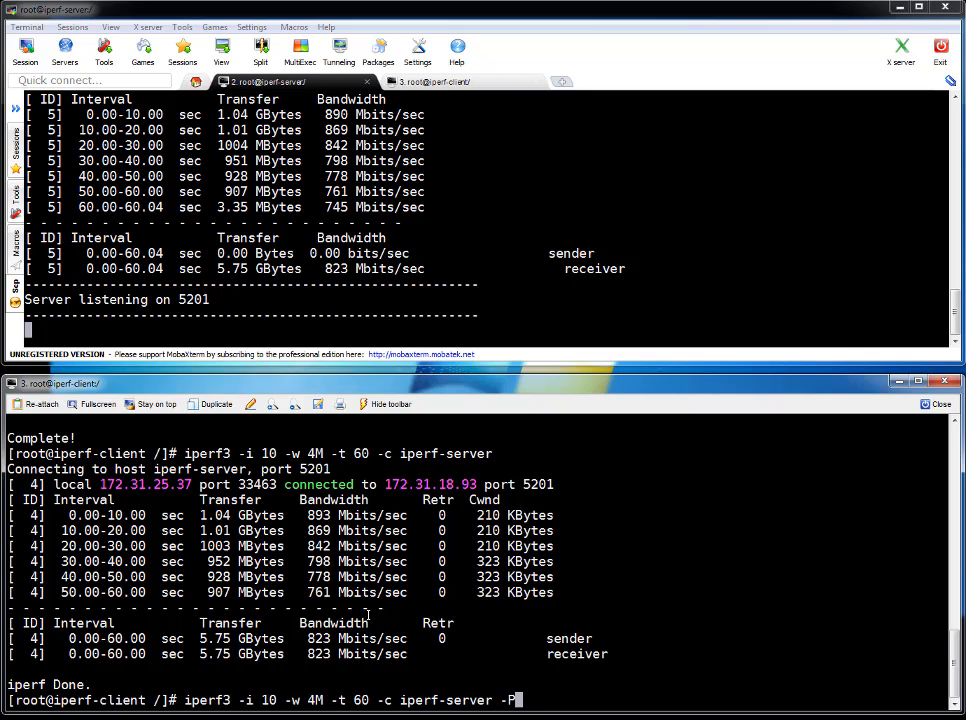
pyautogui.write('2')
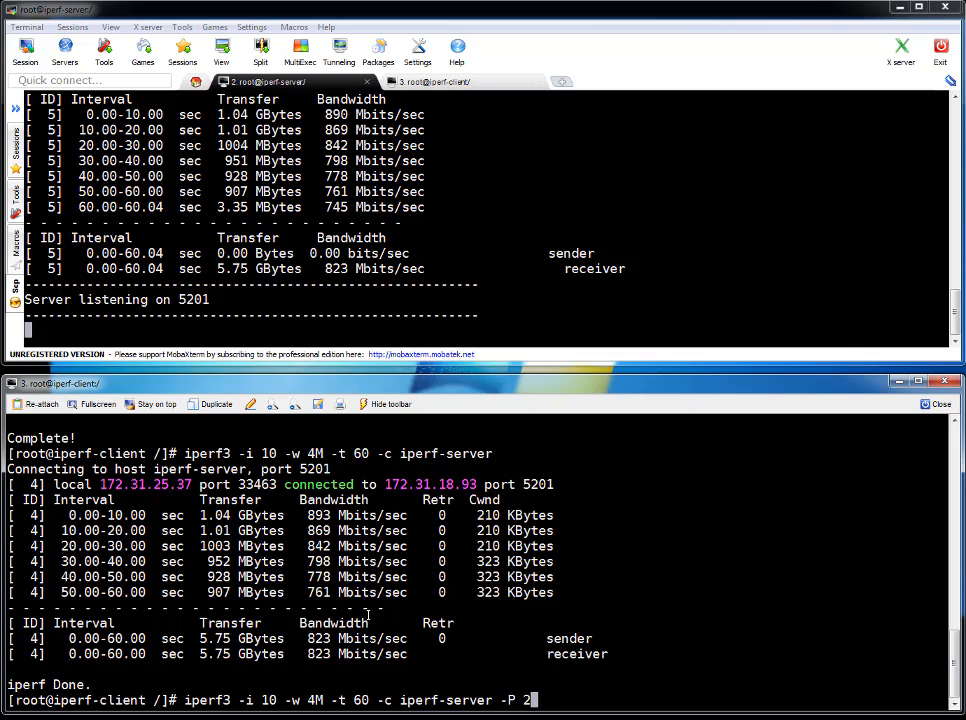
pyautogui.press('Return')
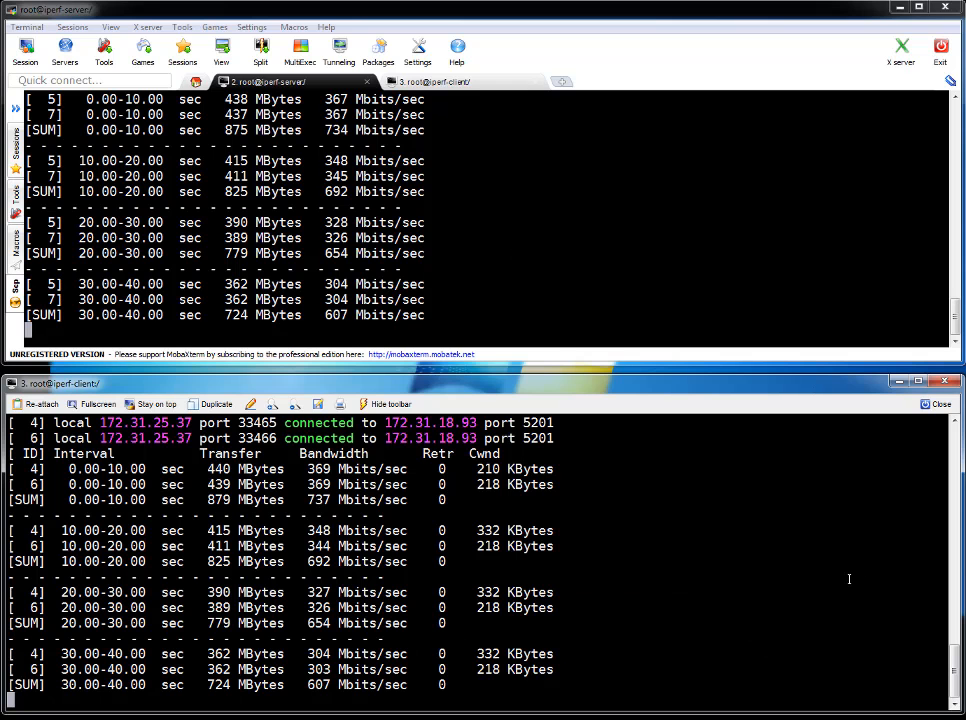
pyautogui.moveTo(812, 552)
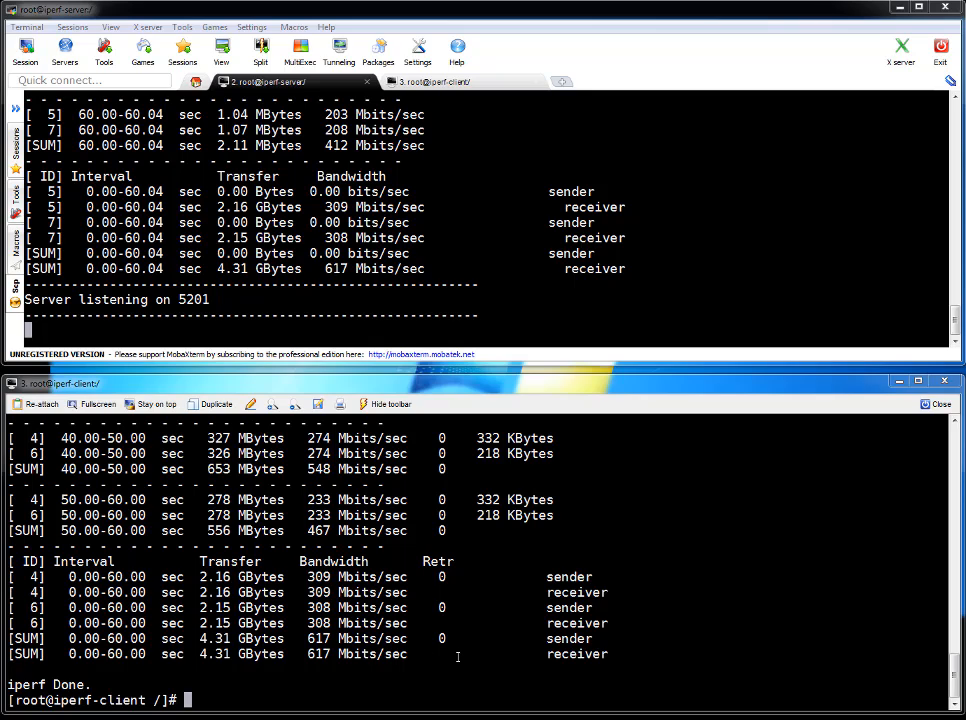
# Step: Rerun the 60-second test as a single stream with a 2M window
pyautogui.write('iperf3 -i 10 -w 4M -t 60 -c iperf-server -P 2')
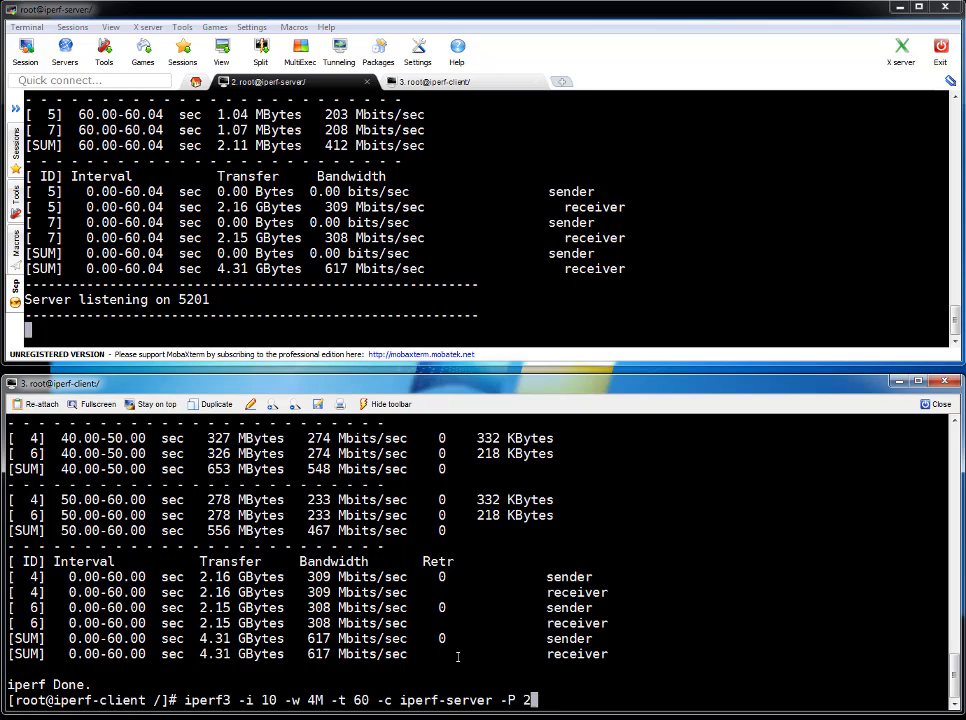
pyautogui.press('BackSpace')
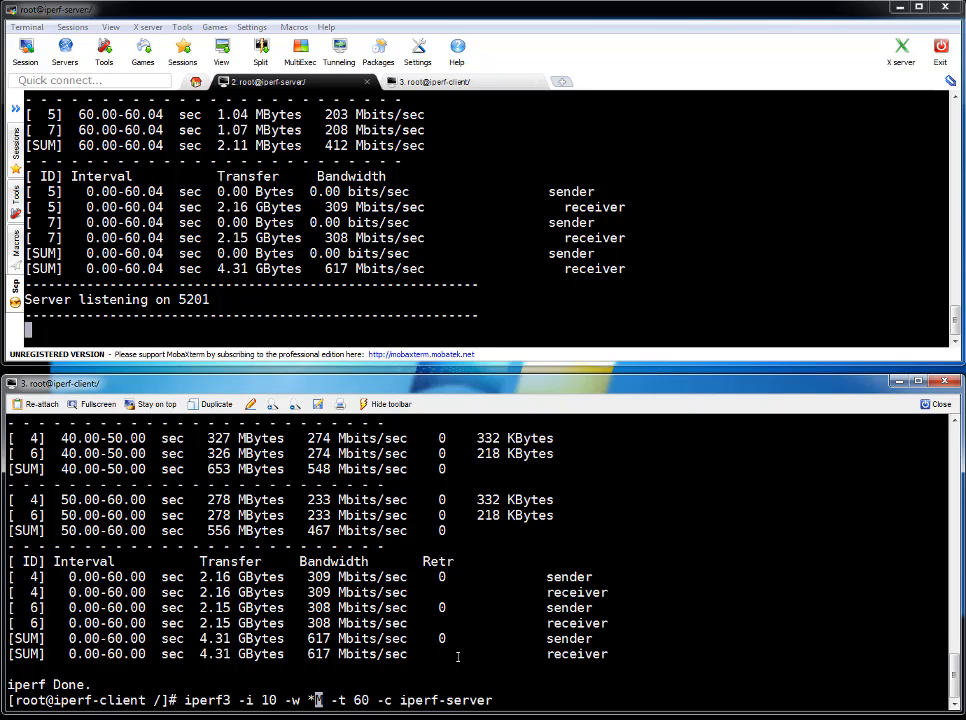
pyautogui.write('8')
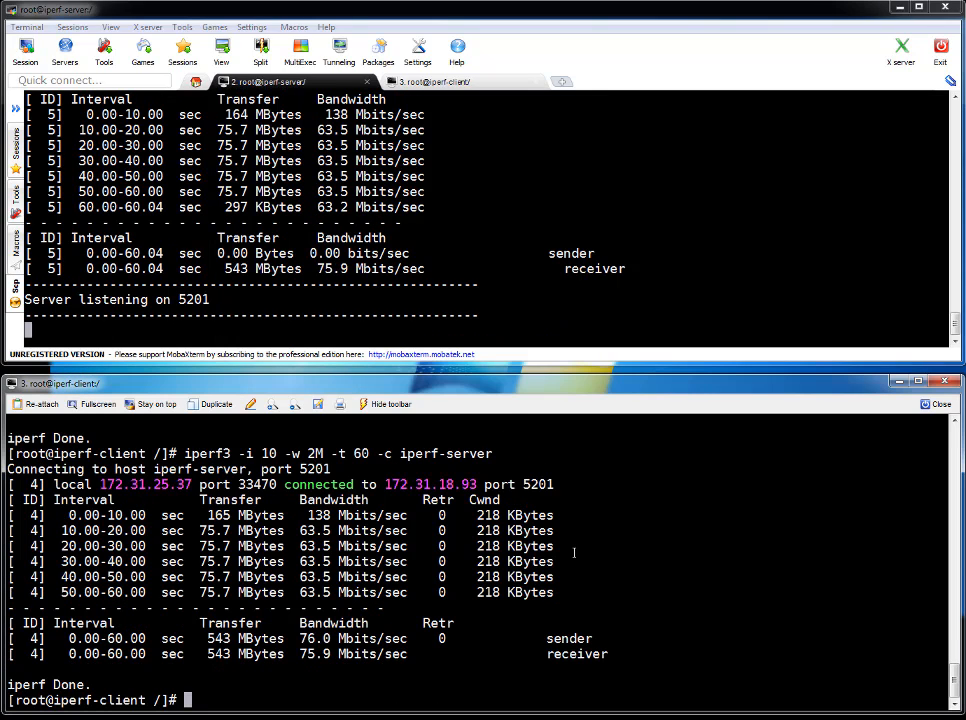
pyautogui.write('iperf3 -i 10 -w 2M -t 60 -c iperf-server')
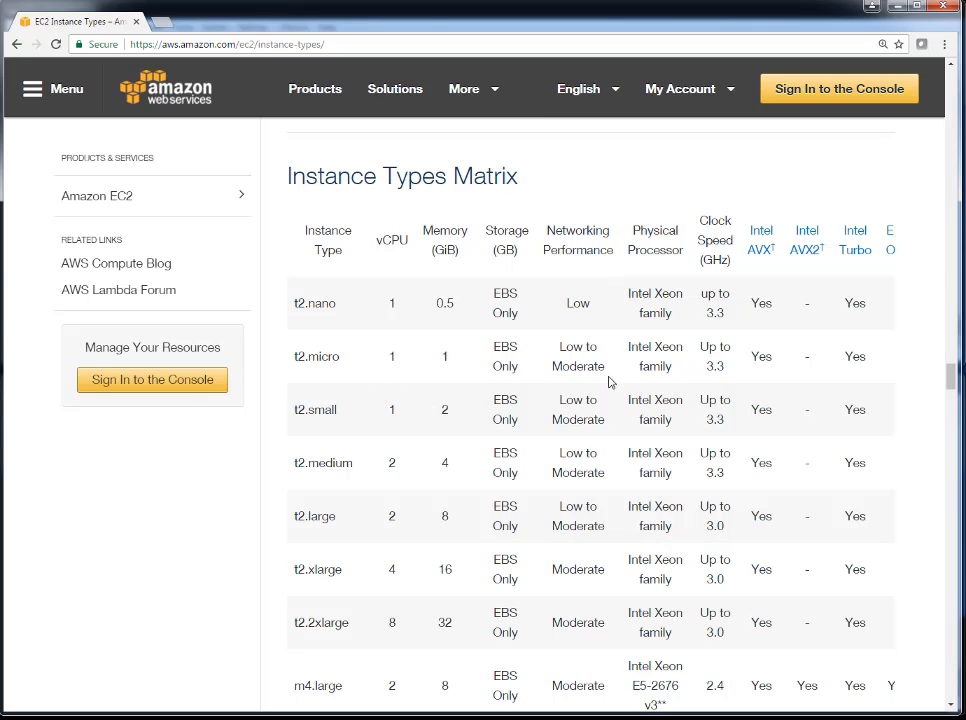
# Step: Highlight networking ratings in the EC2 Instance Types Matrix, from t2.micro to m4.10xlarge
pyautogui.doubleClick(578, 356)
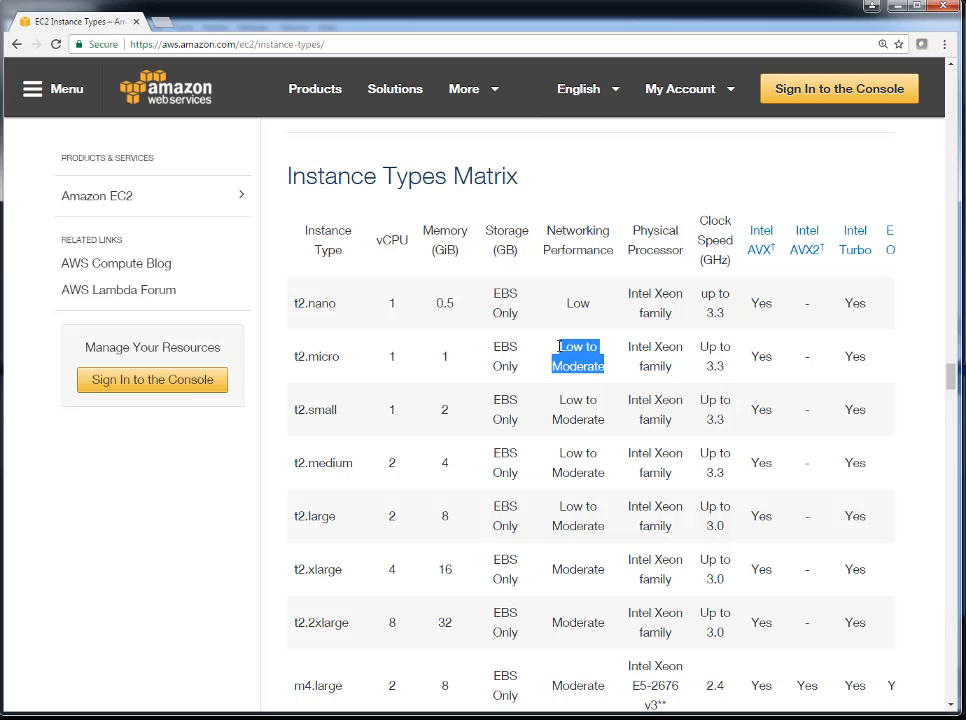
pyautogui.click(577, 356)
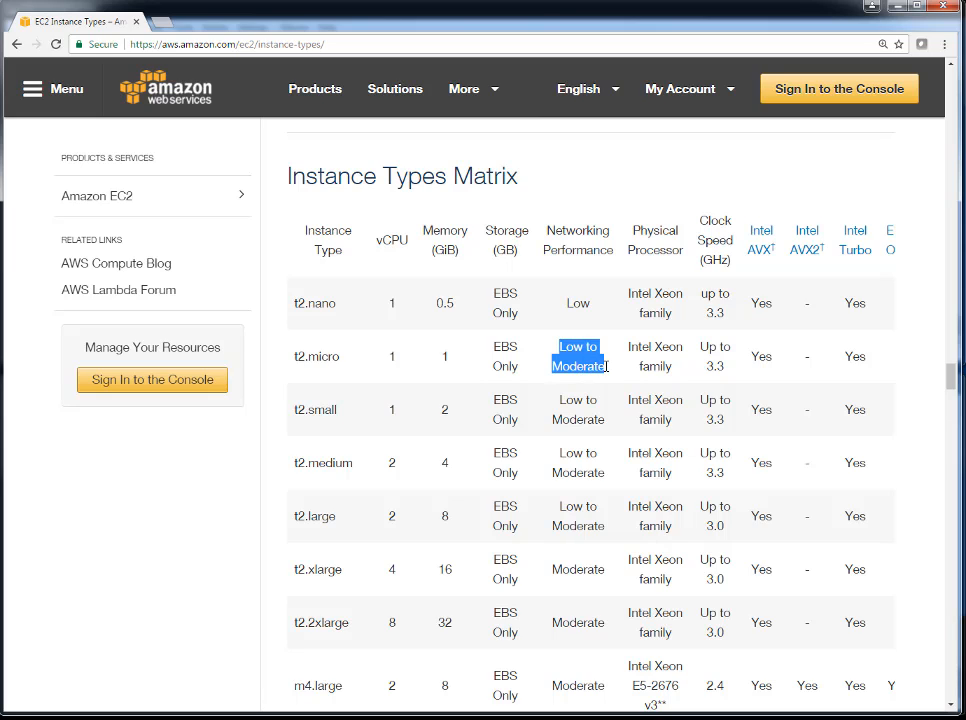
pyautogui.moveTo(578, 408)
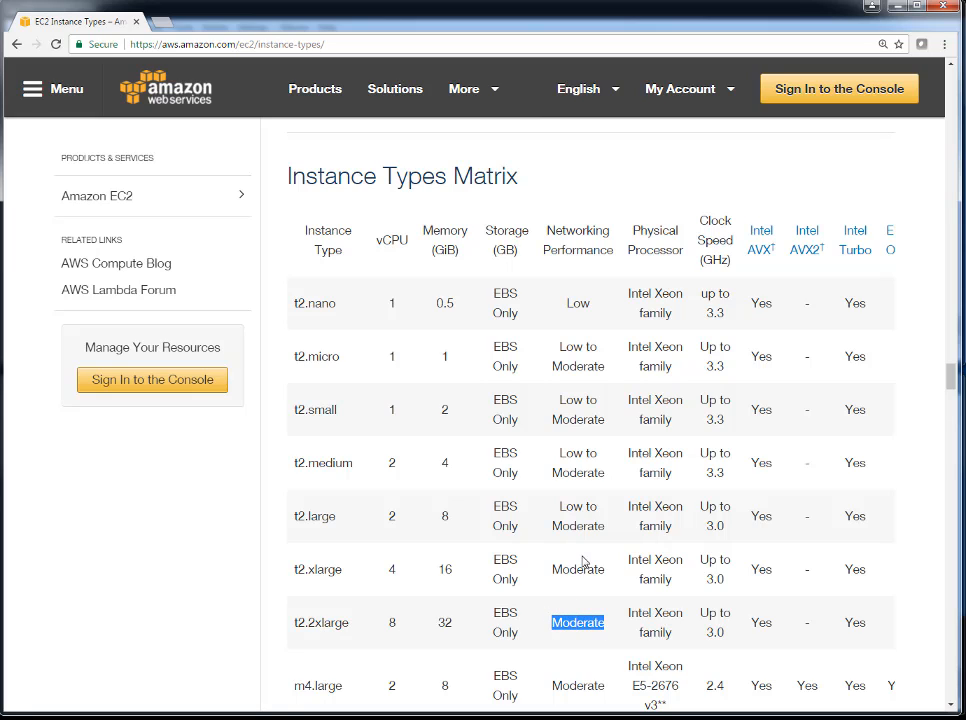
pyautogui.moveTo(585, 552)
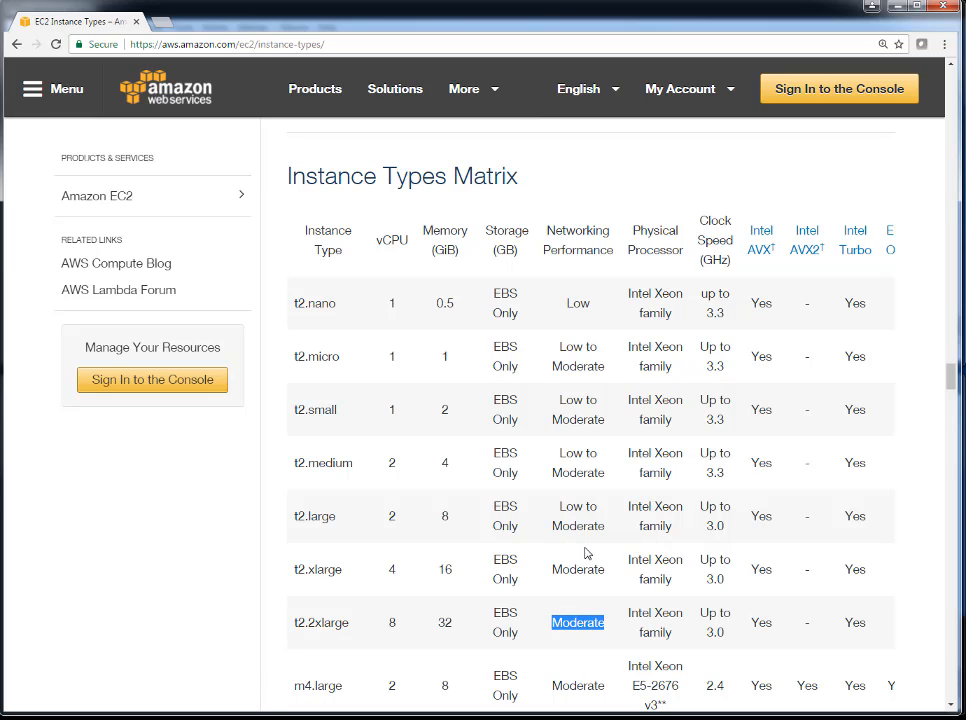
pyautogui.scroll(-3)
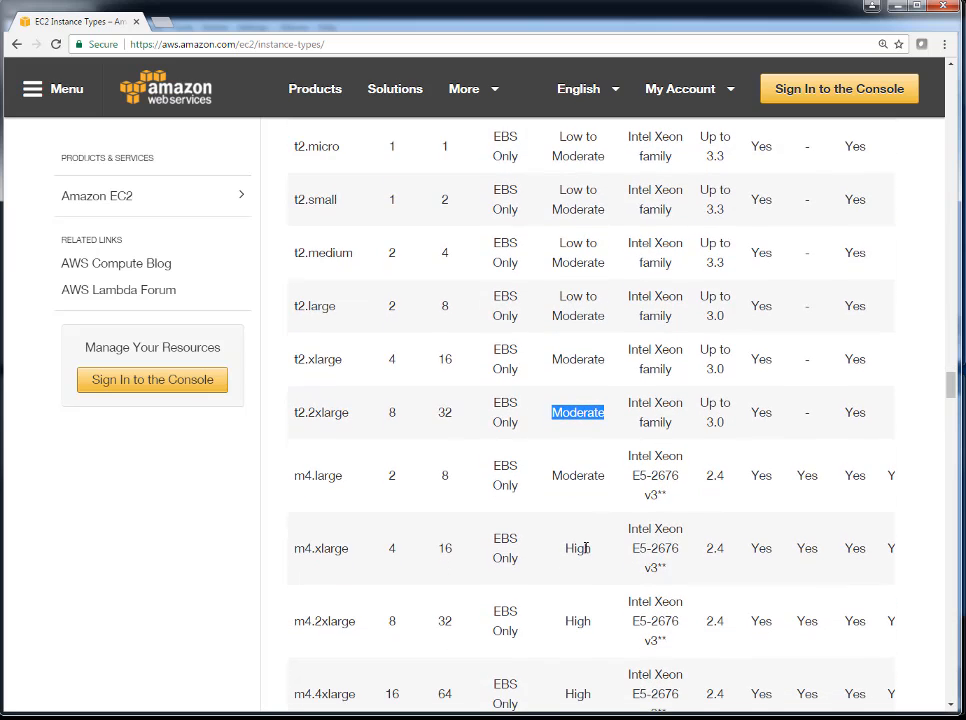
pyautogui.scroll(-3)
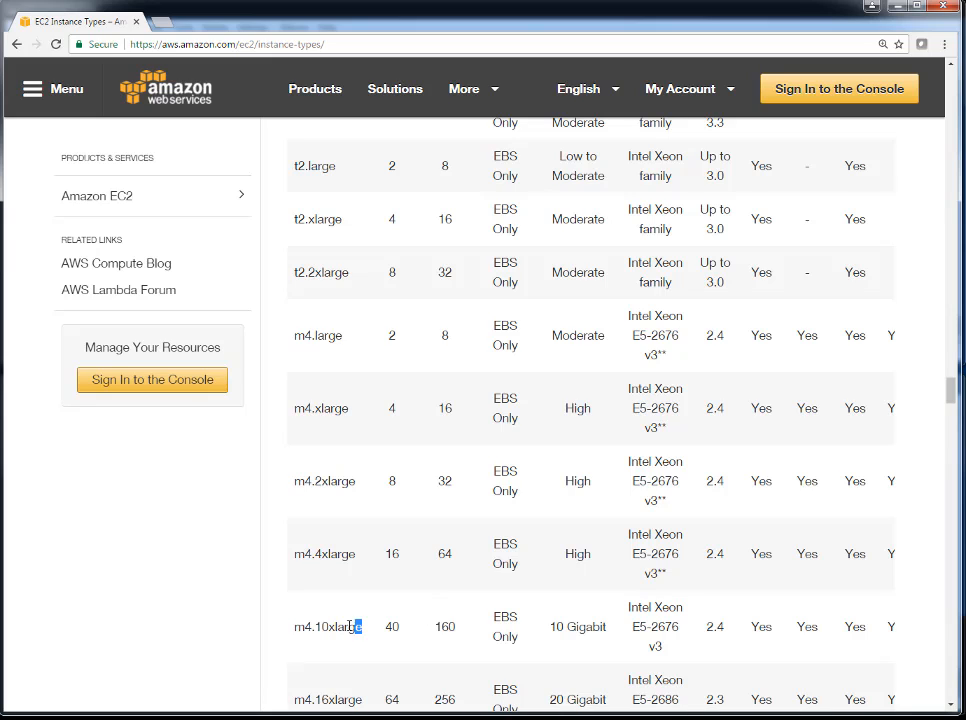
pyautogui.doubleClick(590, 628)
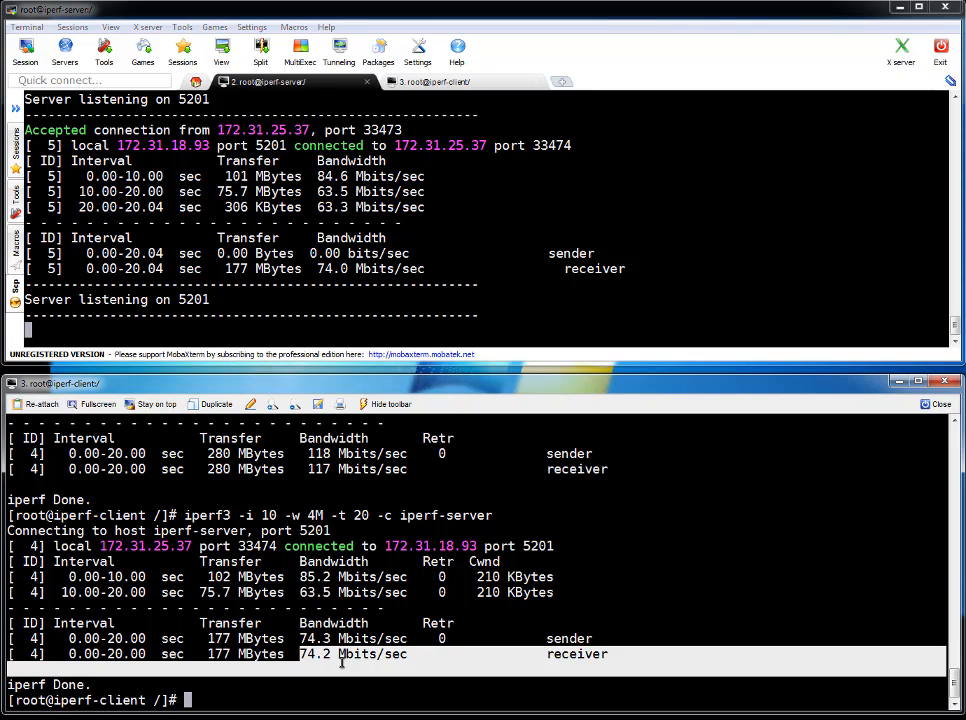
pyautogui.moveTo(395, 680)
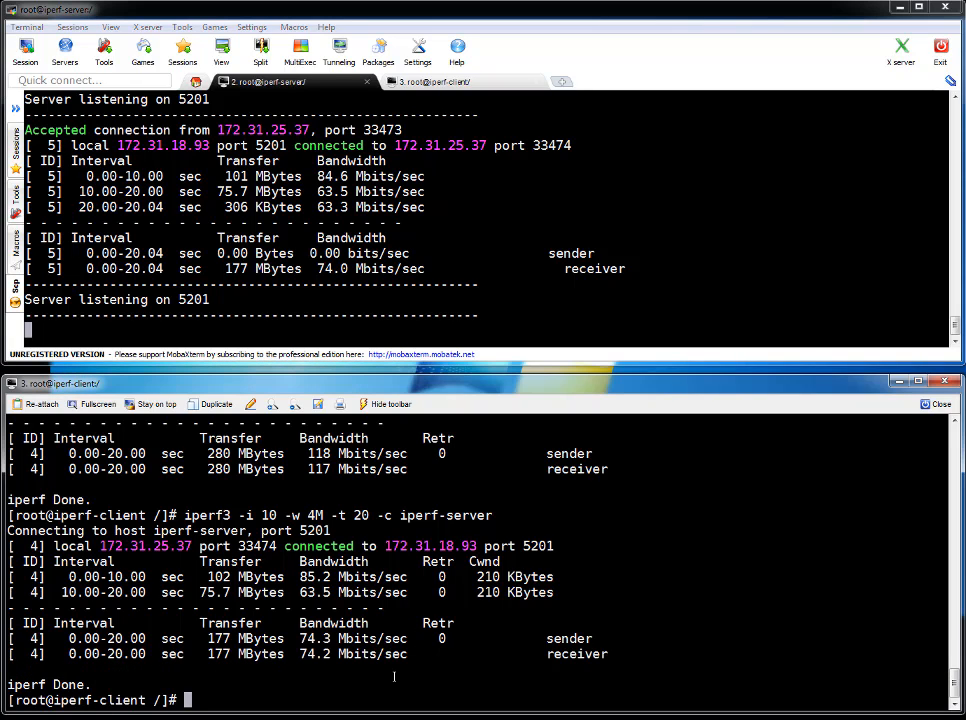
# Step: Rerun the 20-second test 'iperf3 -i 10 -w 4M -t 20 -c iperf-server'
pyautogui.write('iperf3 -i 10 -w 4M -t 20 -c iperf-server')
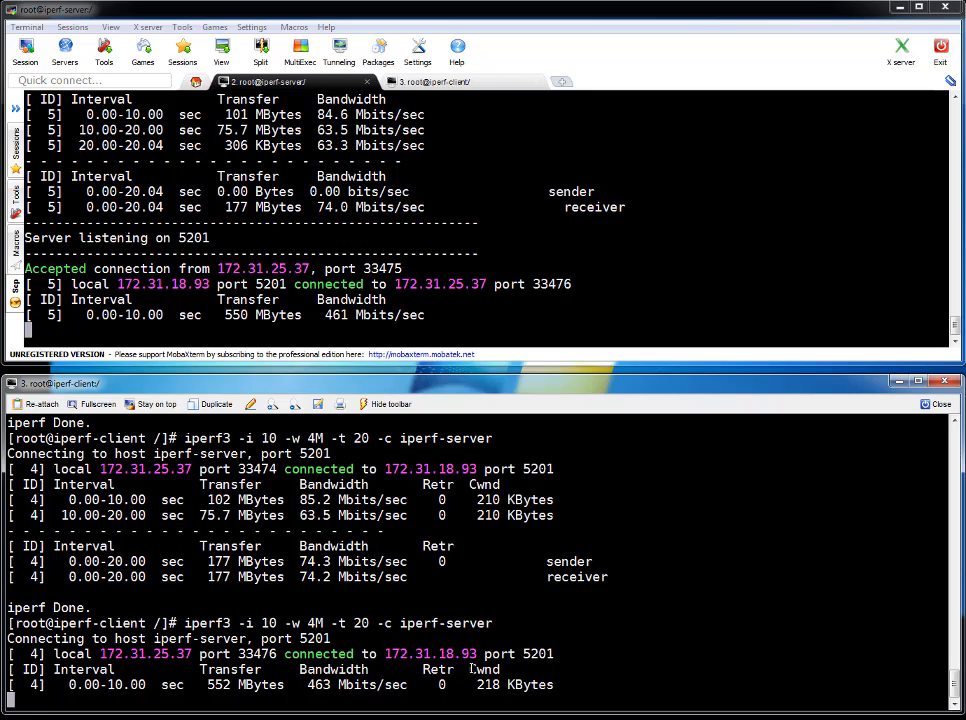
pyautogui.moveTo(602, 691)
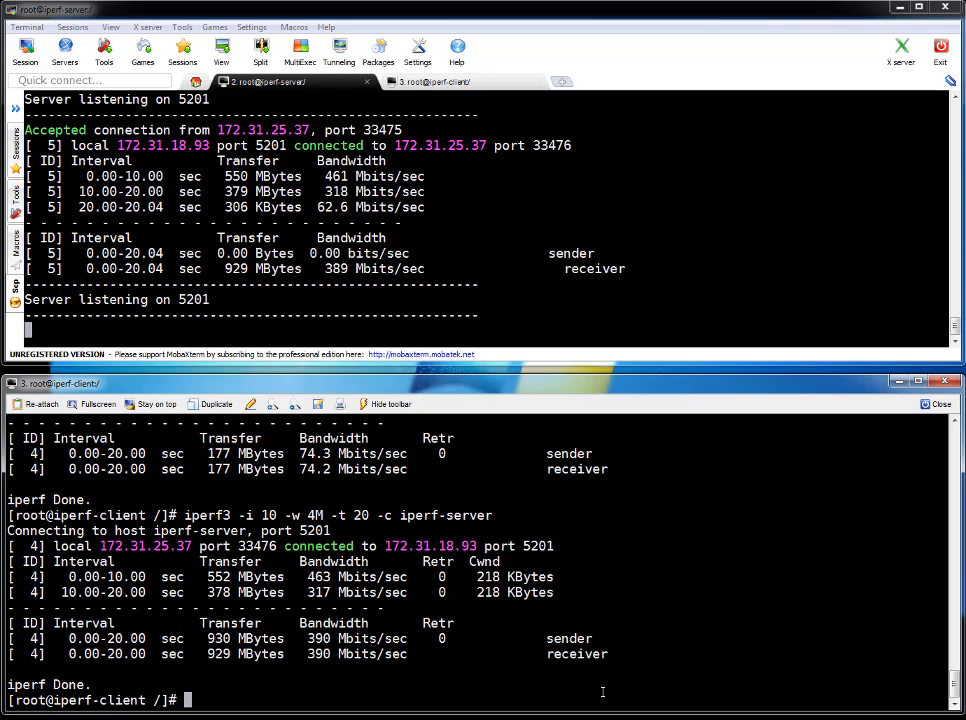
pyautogui.moveTo(747, 277)
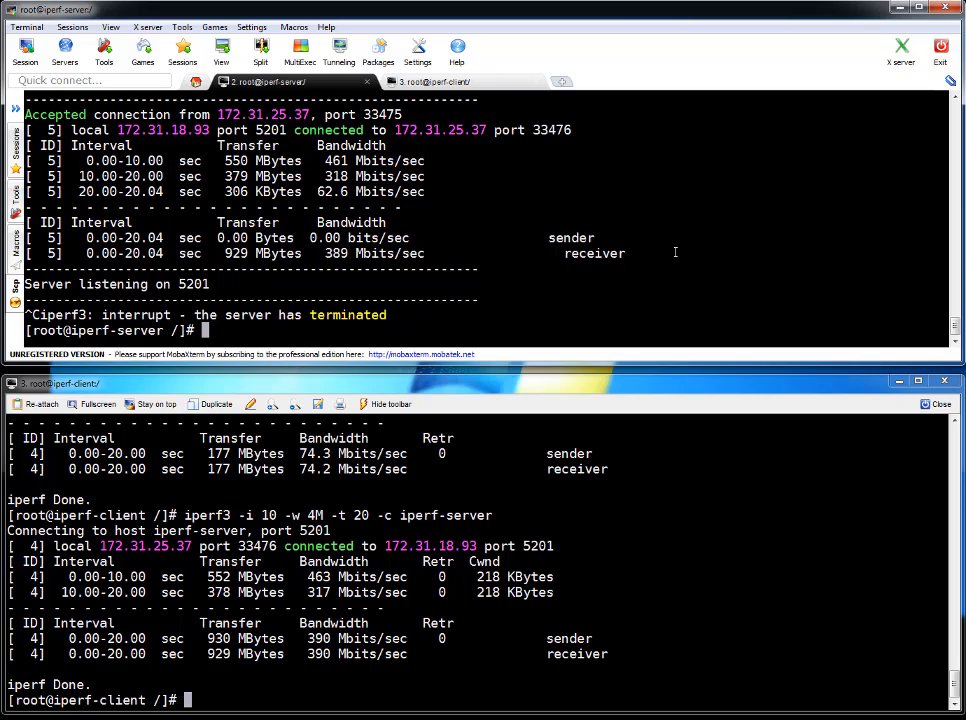
# Step: Restart the iperf3 server and run a 200M bitrate-limited client test to iperf-server
pyautogui.write('iperf3 -i 10 -s')
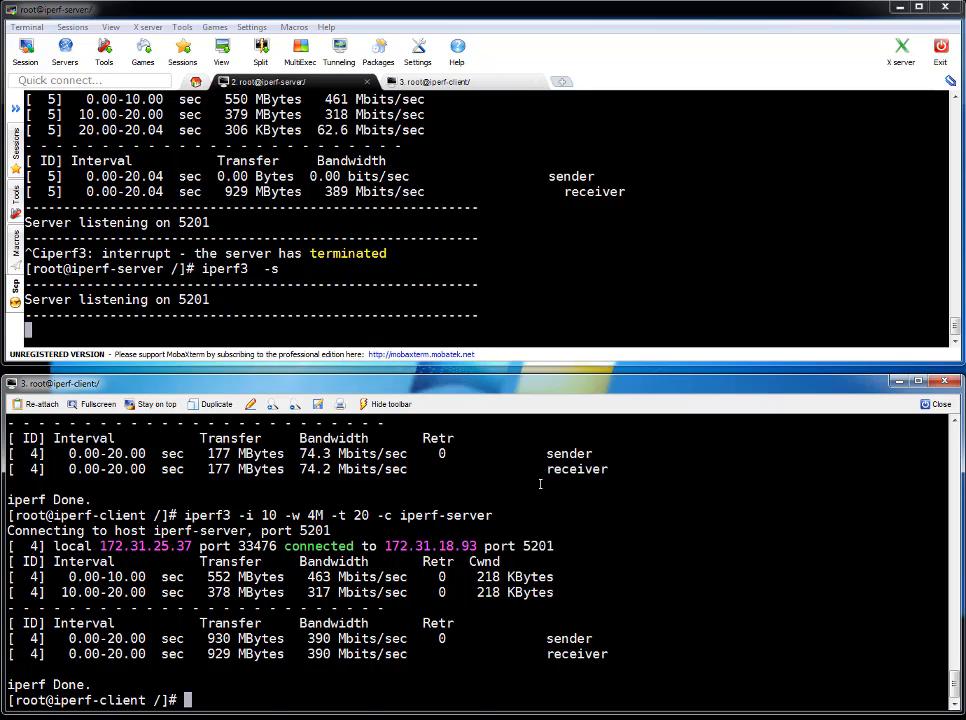
pyautogui.write('iperf3 -i 10 -w 4M -t 20 -c')
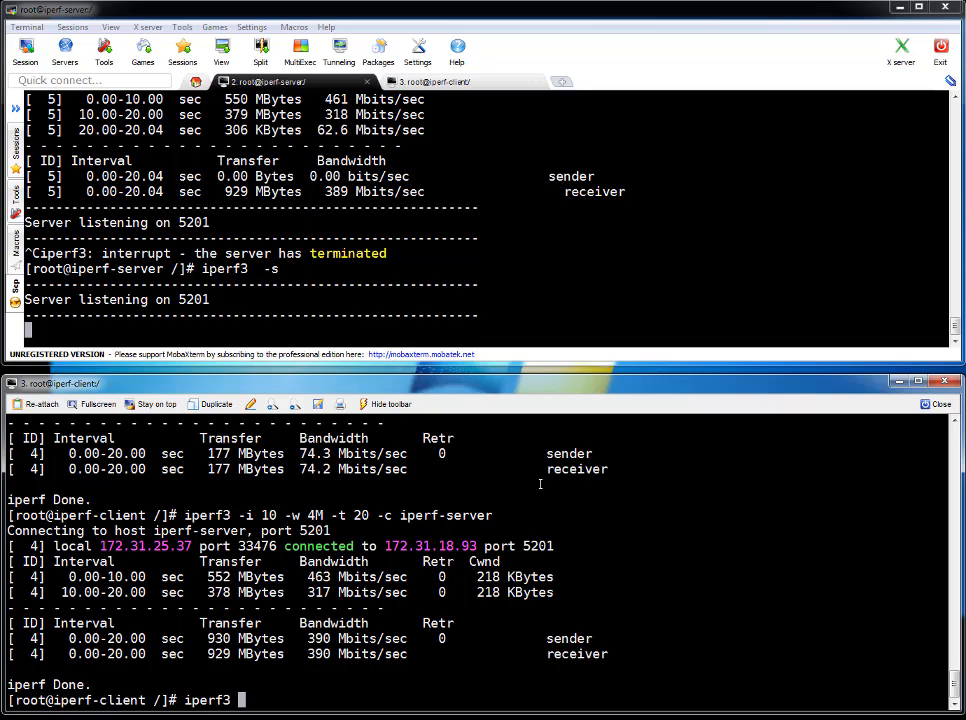
pyautogui.write('-c')
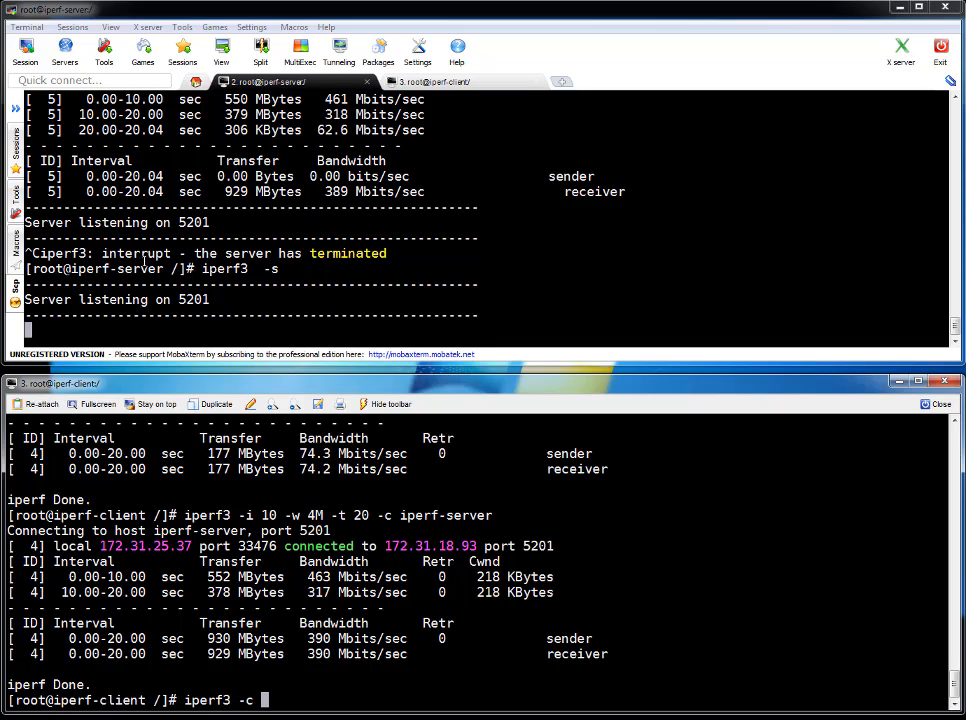
pyautogui.write('iperf-server')
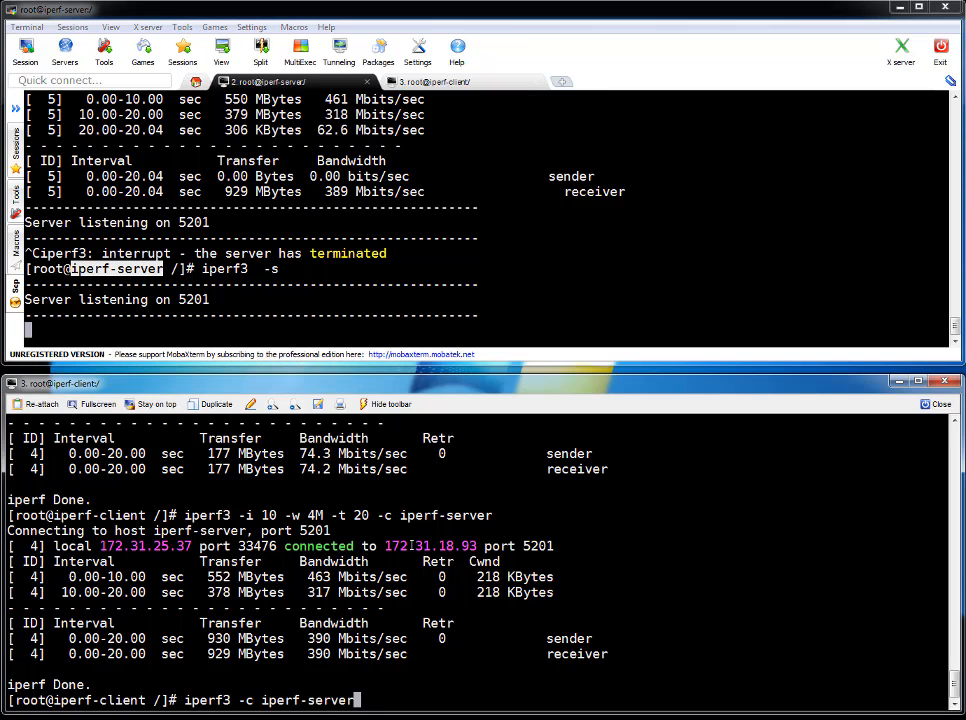
pyautogui.write('-')
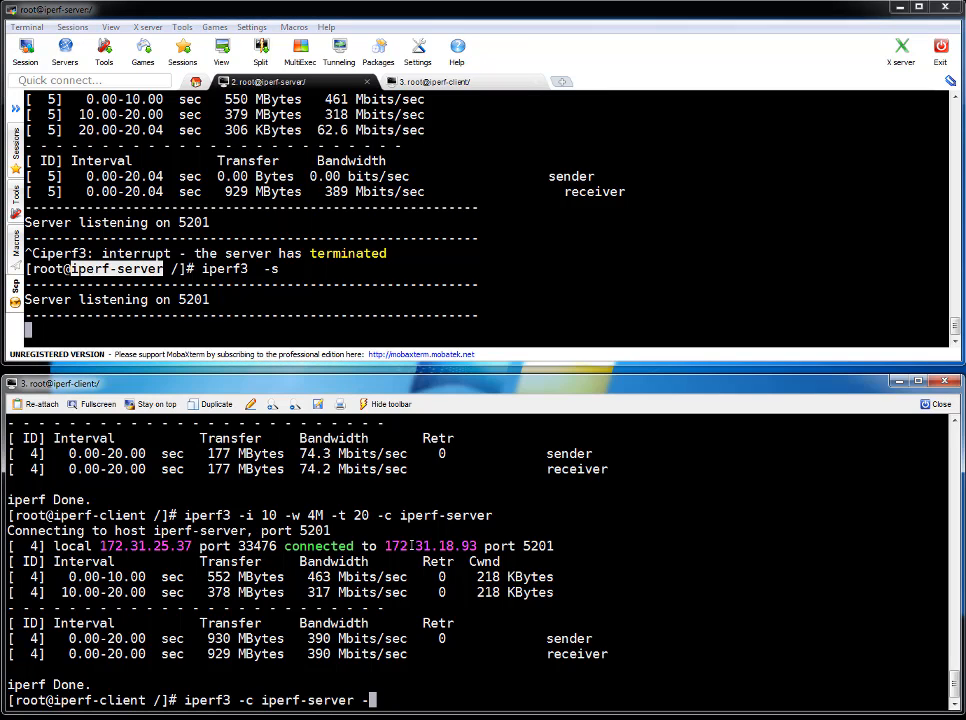
pyautogui.write('b')
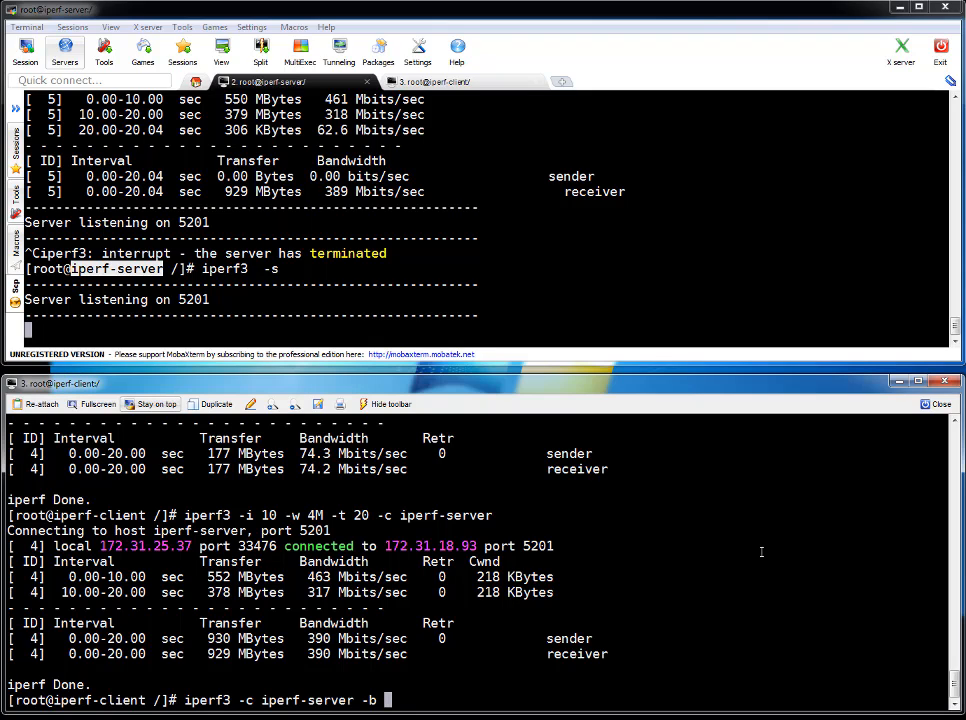
pyautogui.write('20')
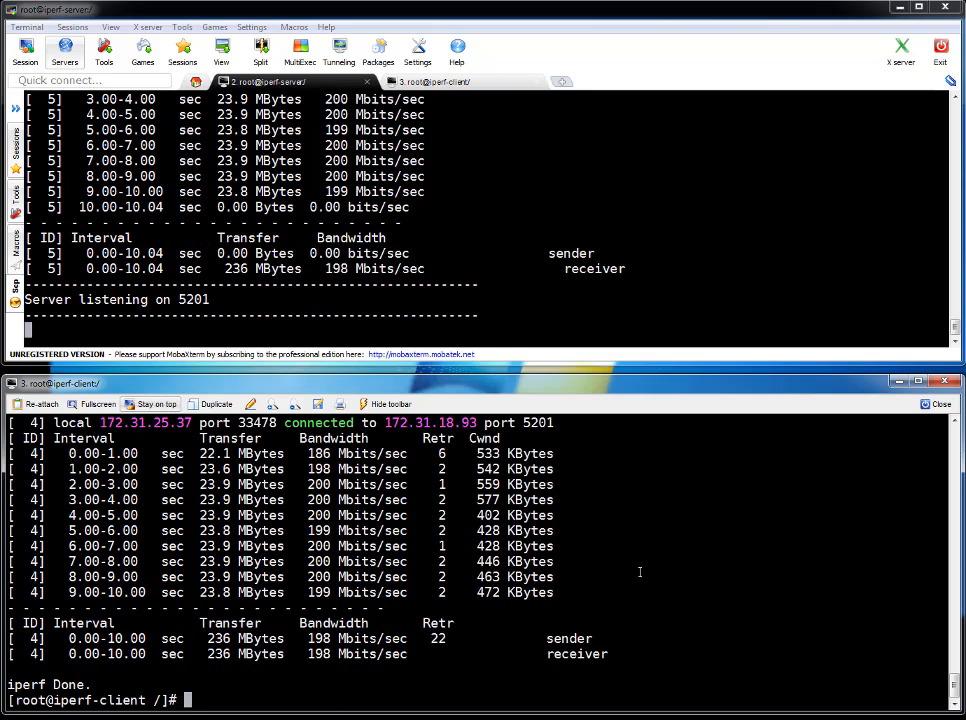
# Step: Rerun the bitrate-limited client test with -b values 200G, 12, 2G and 4G
pyautogui.write('iperf3 -c iperf-server -b 200')
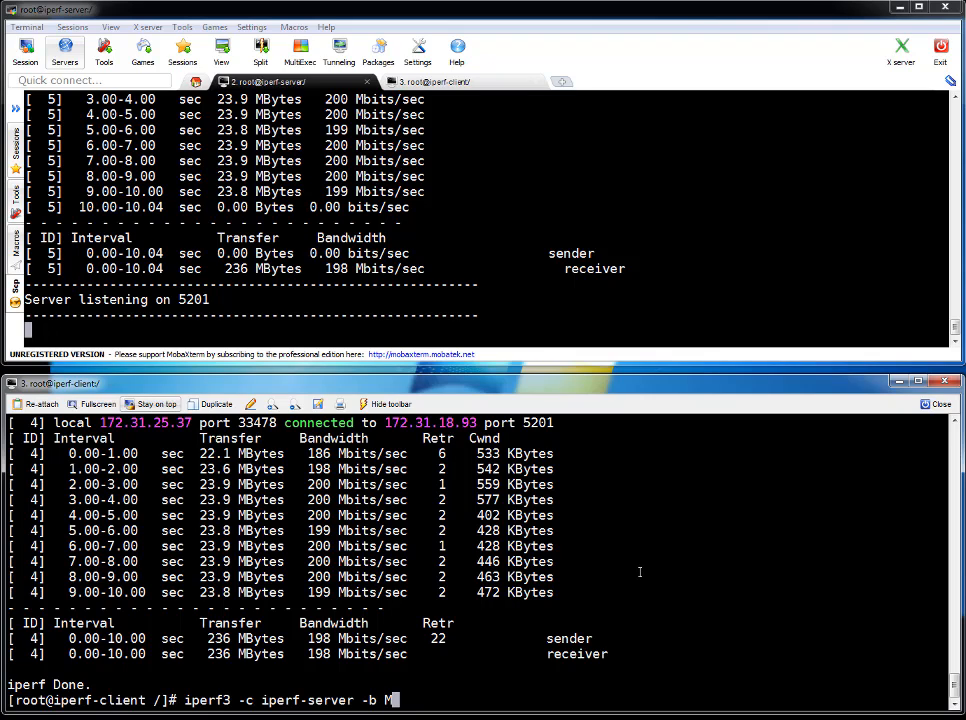
pyautogui.write('G')
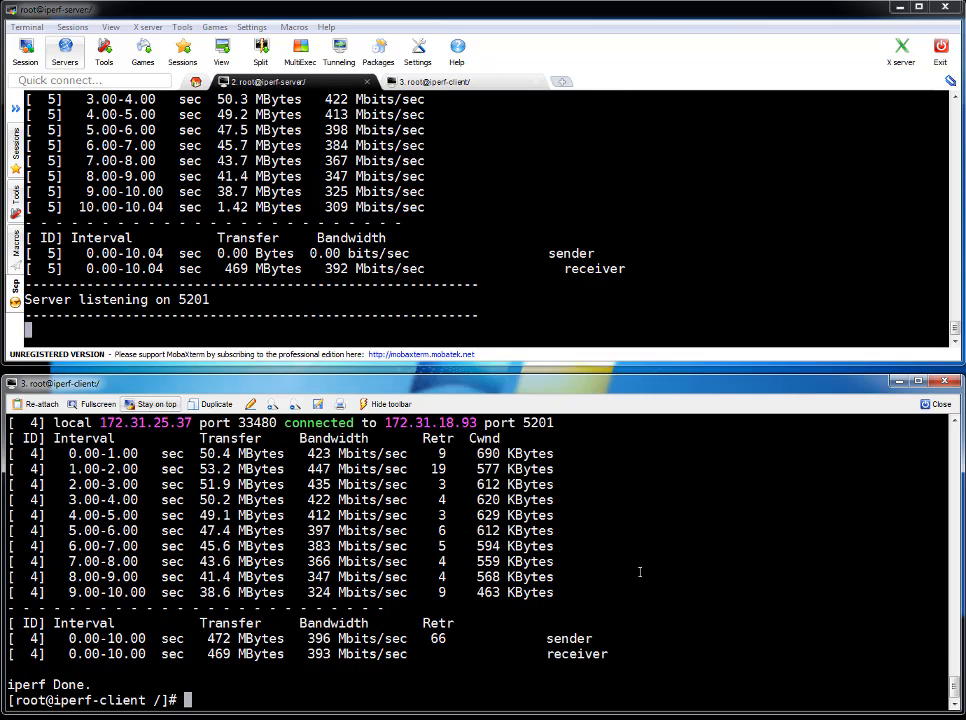
pyautogui.write('iperf3 -c iperf-server -b 1')
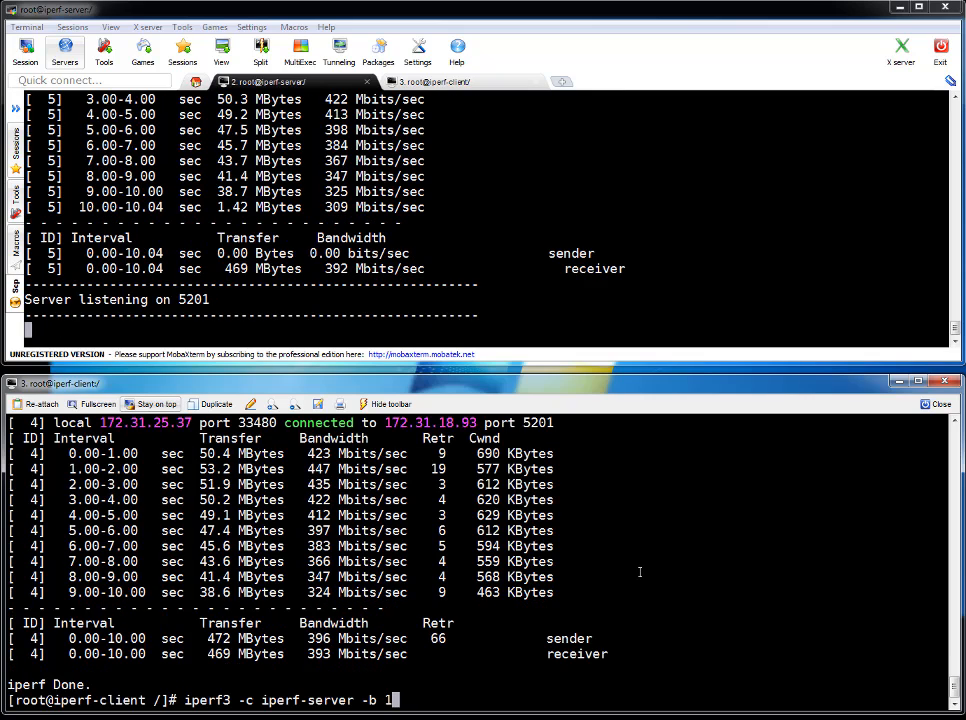
pyautogui.write('2')
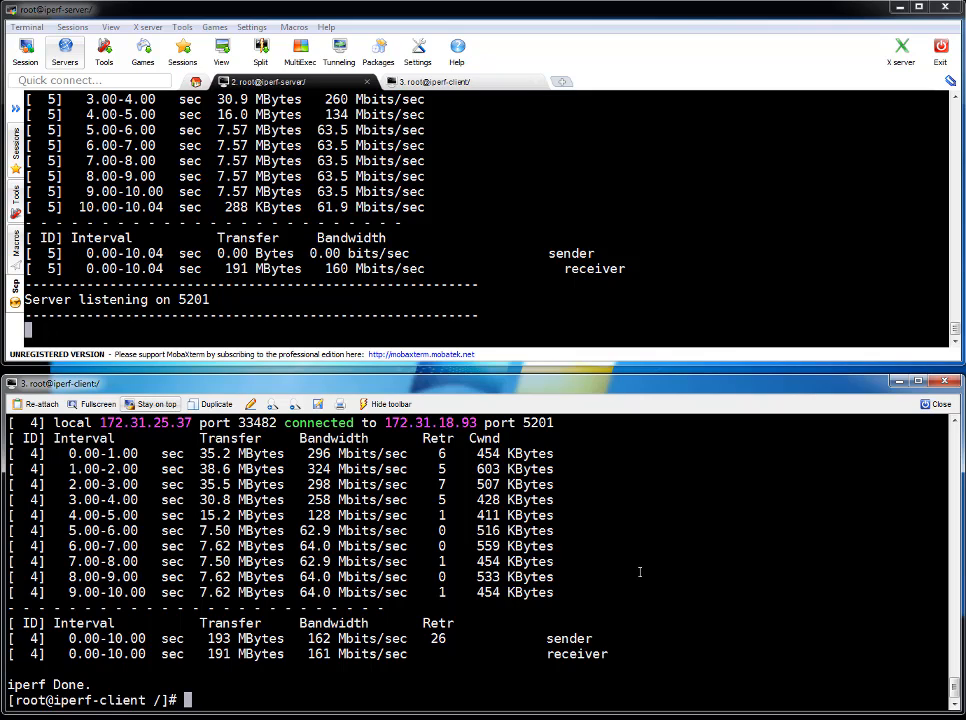
pyautogui.write('iperf3 -c iperf-server -b 2G')
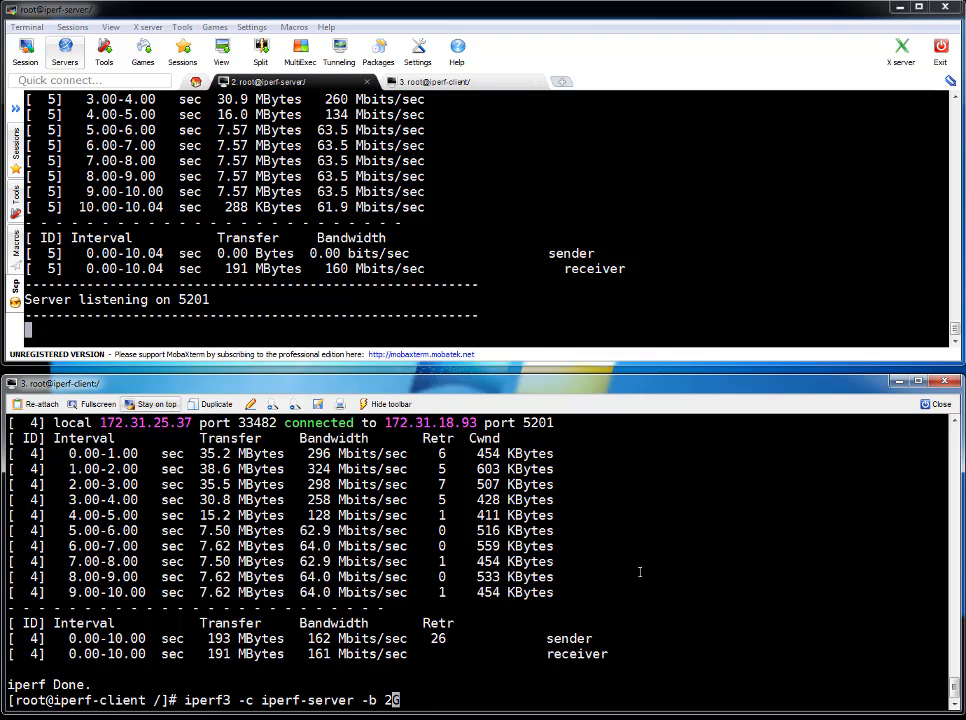
pyautogui.write('4')
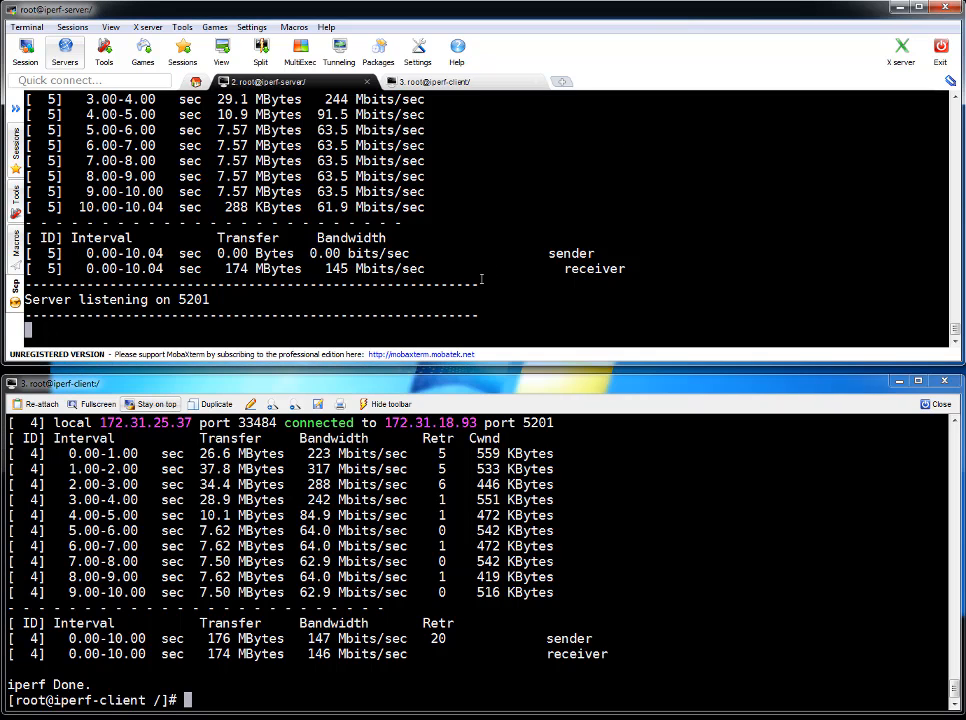
# Step: Run the iperf3 server on port 80 and enter a 4G-rate client command targeting port 80
pyautogui.write('iperf3 -s')
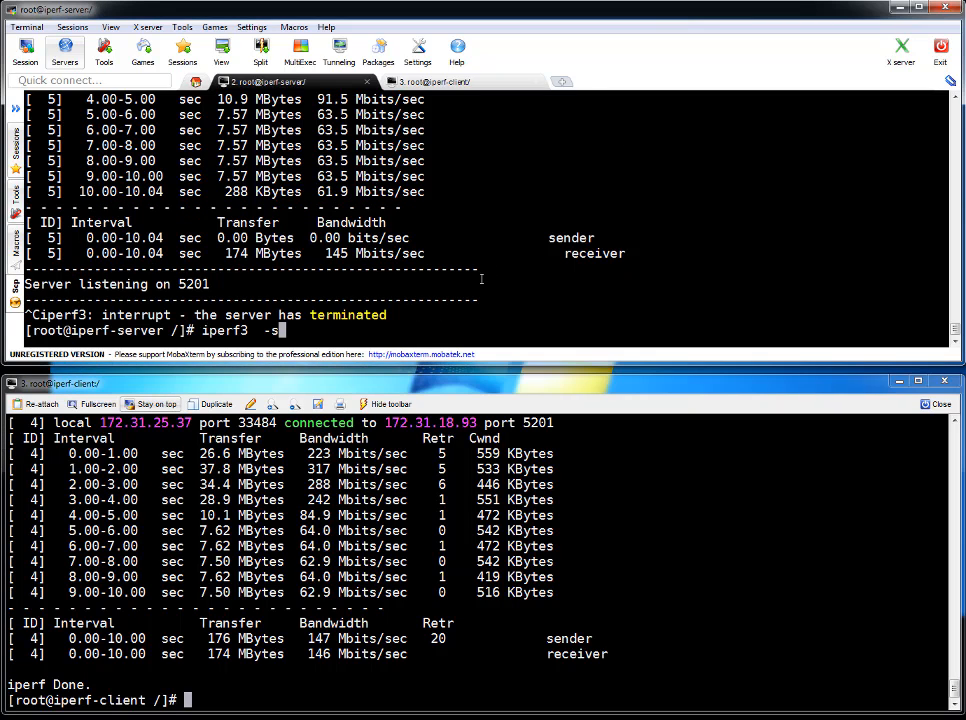
pyautogui.write('-p')
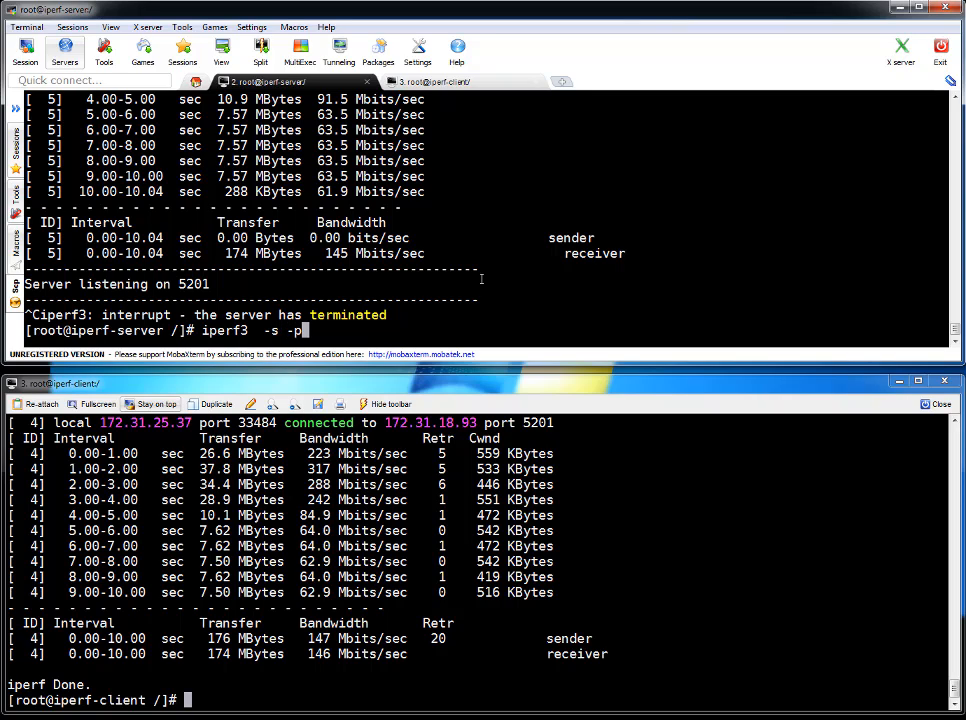
pyautogui.write('80')
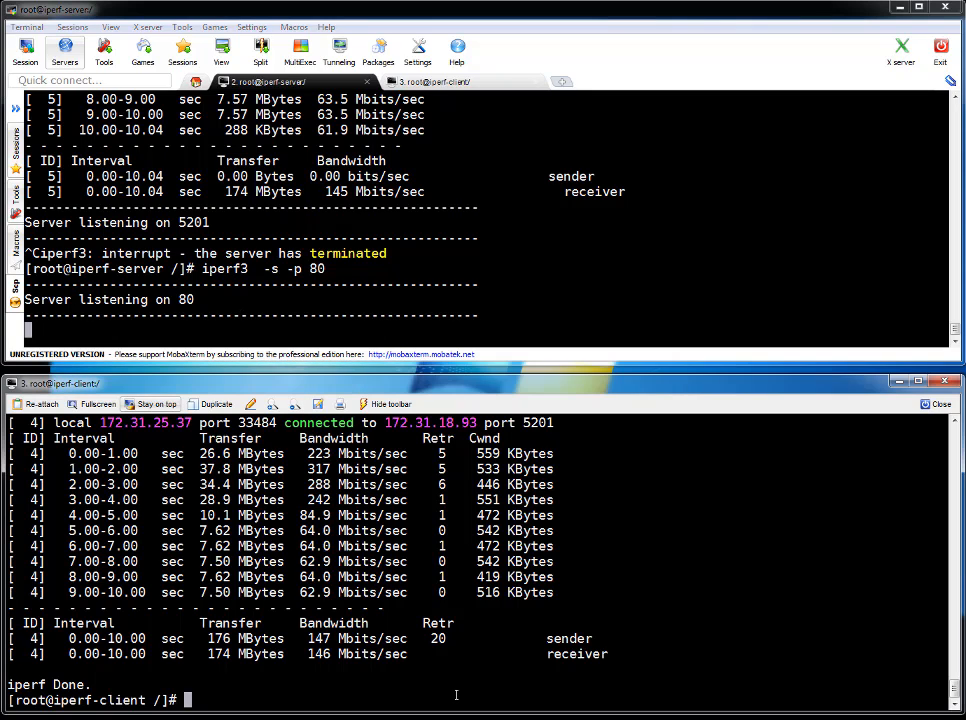
pyautogui.write('iperf3 -c iperf-server -b 4G')
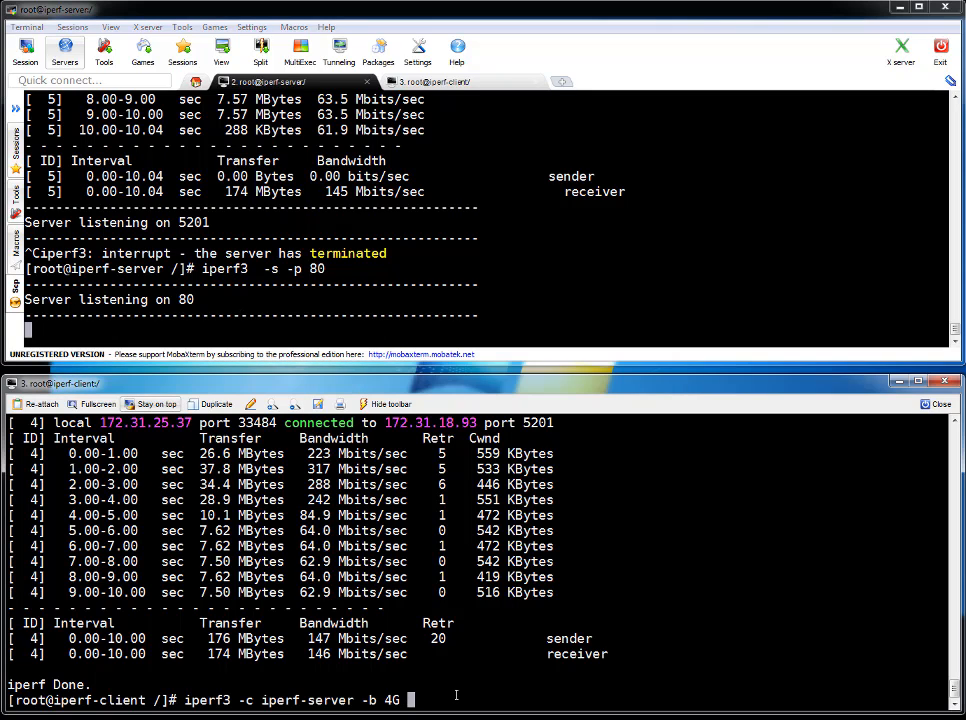
pyautogui.write('-p 8')
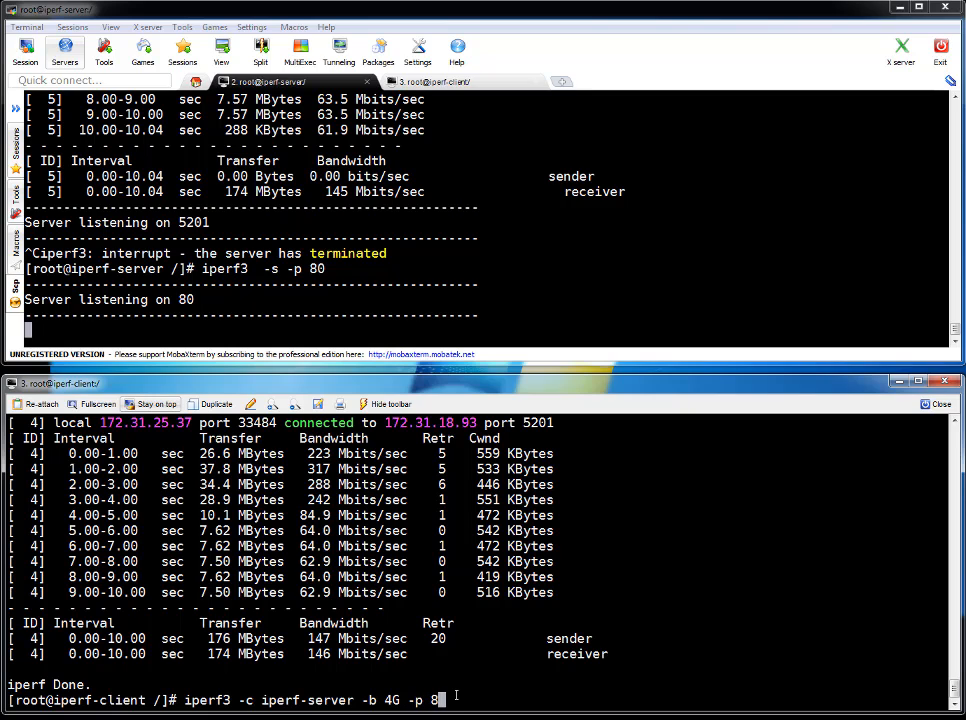